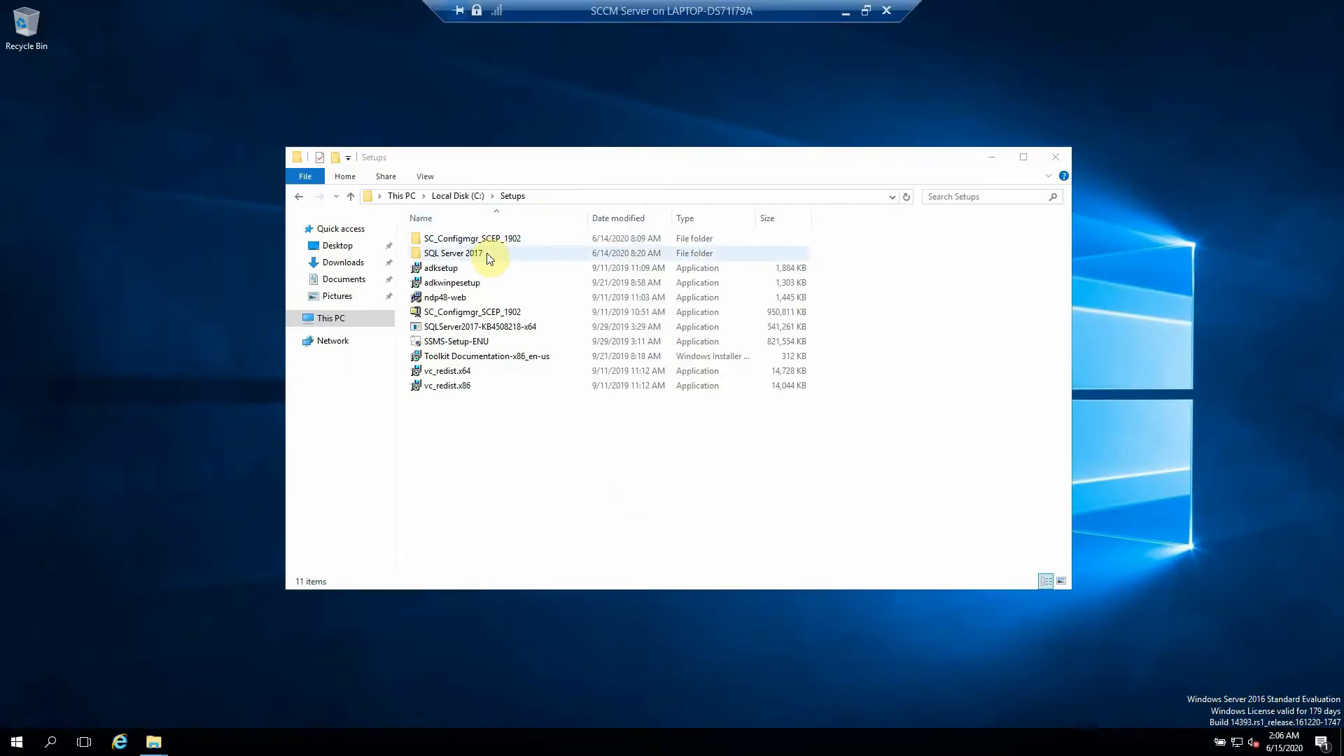
Mount SQLServer2017-x64-ENU.iso from Setups > SQL Server 2017 so the SqlSetup_x64_ENU drive shows its files
double_click(449, 253)
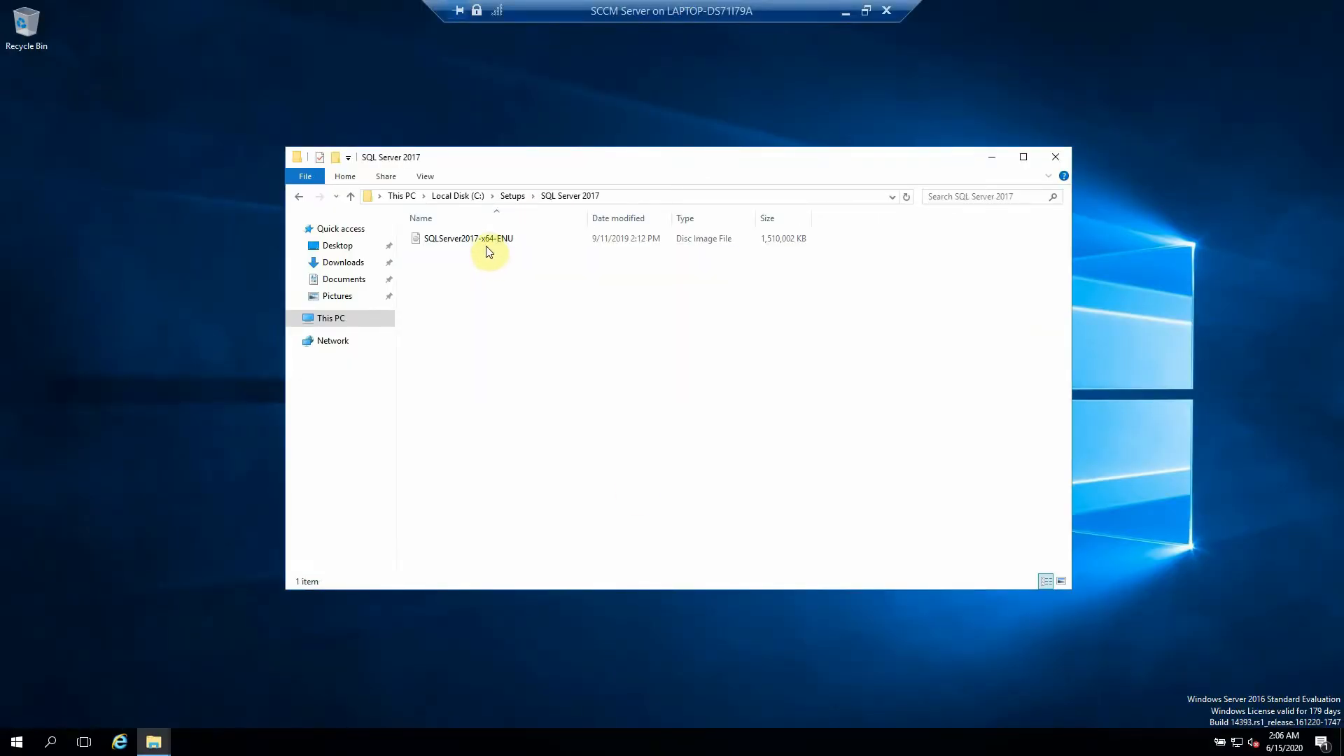
left_click(468, 238)
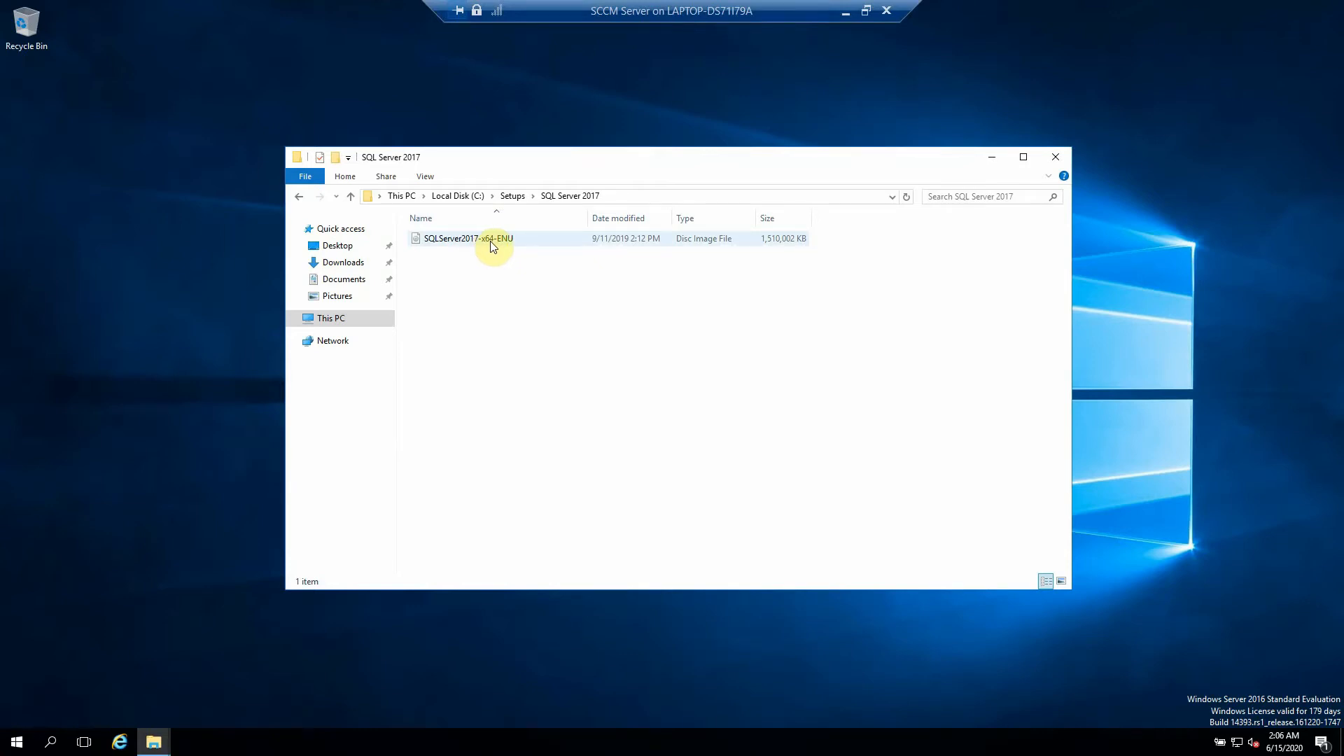
left_click(469, 238)
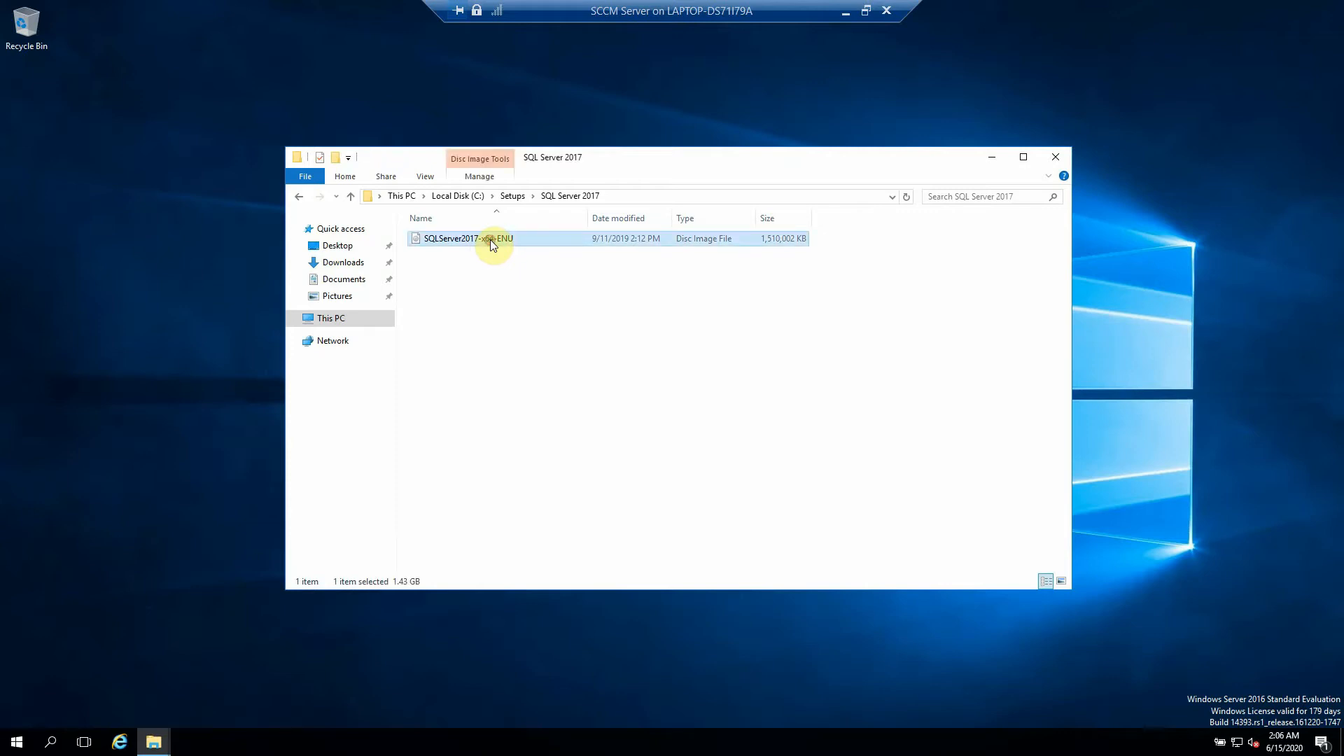
double_click(463, 238)
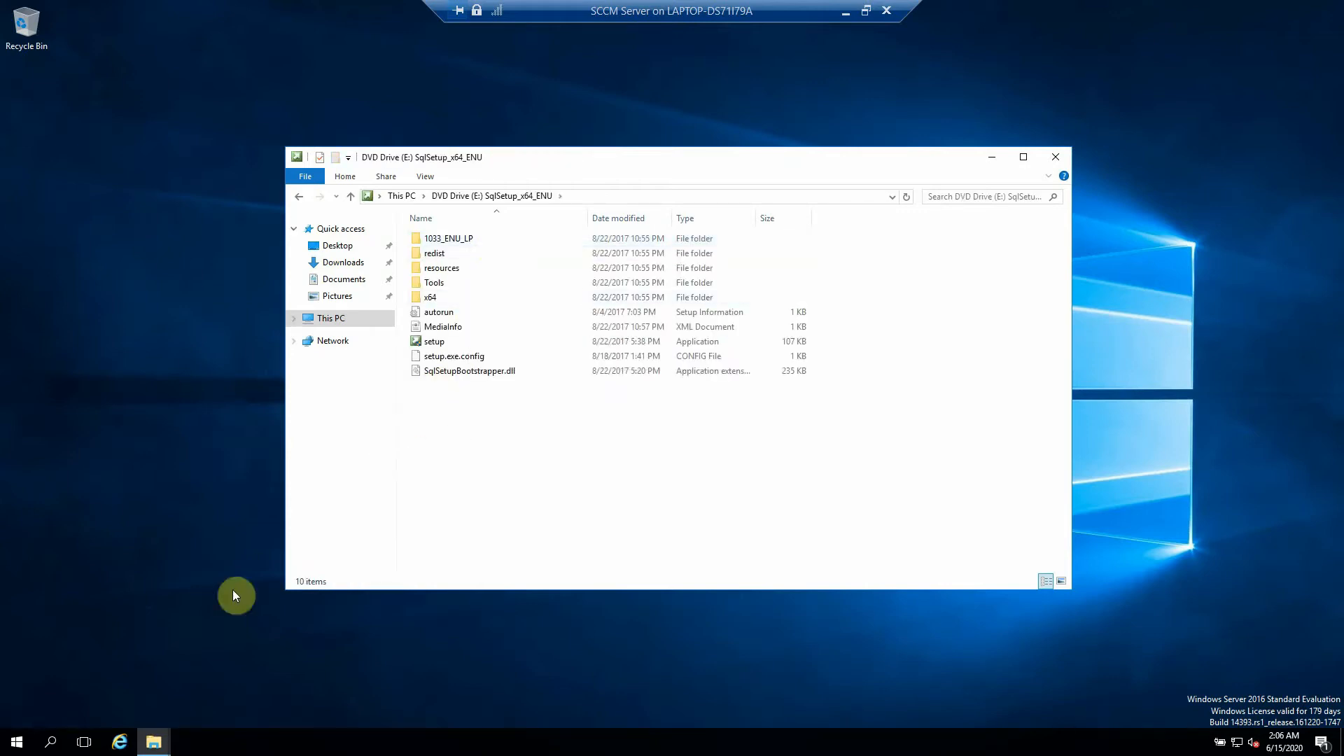
left_click(50, 742)
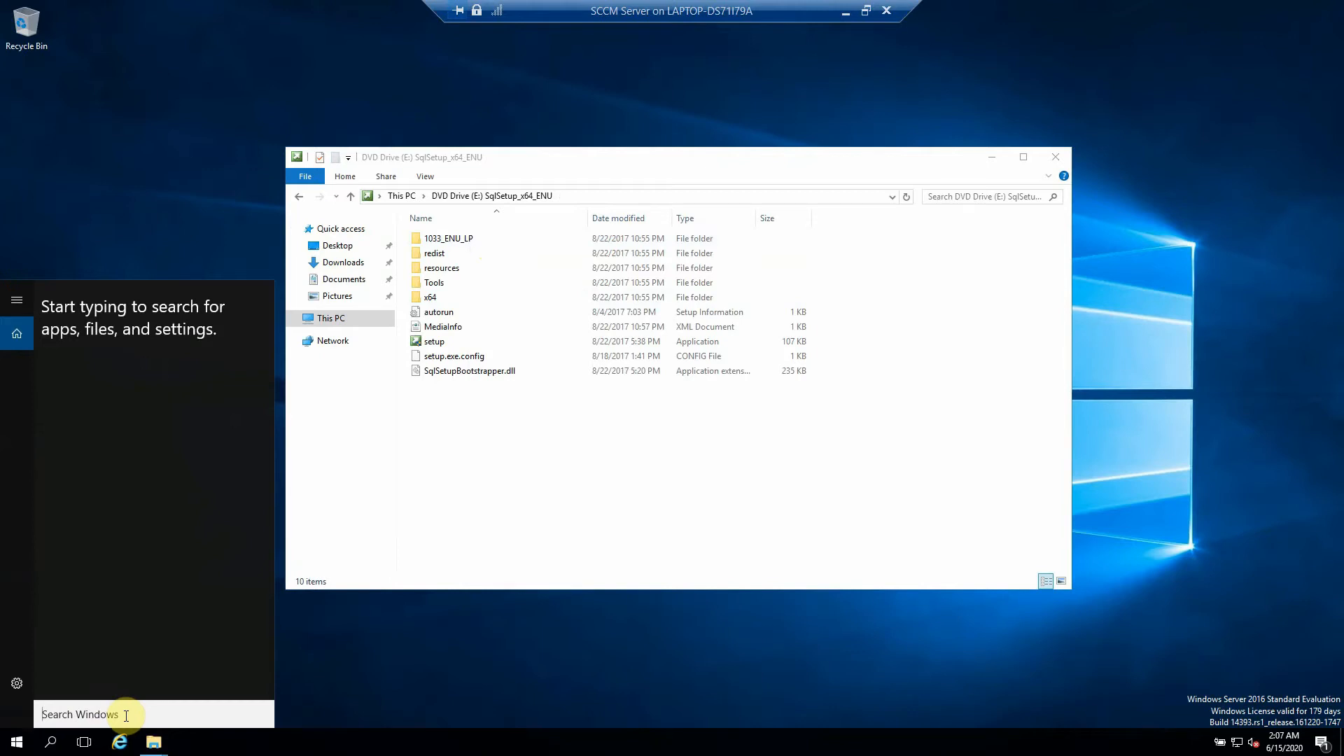
Find the firewall console via search and verify the SQLPort inbound rule allows TCP 1433
type("wind")
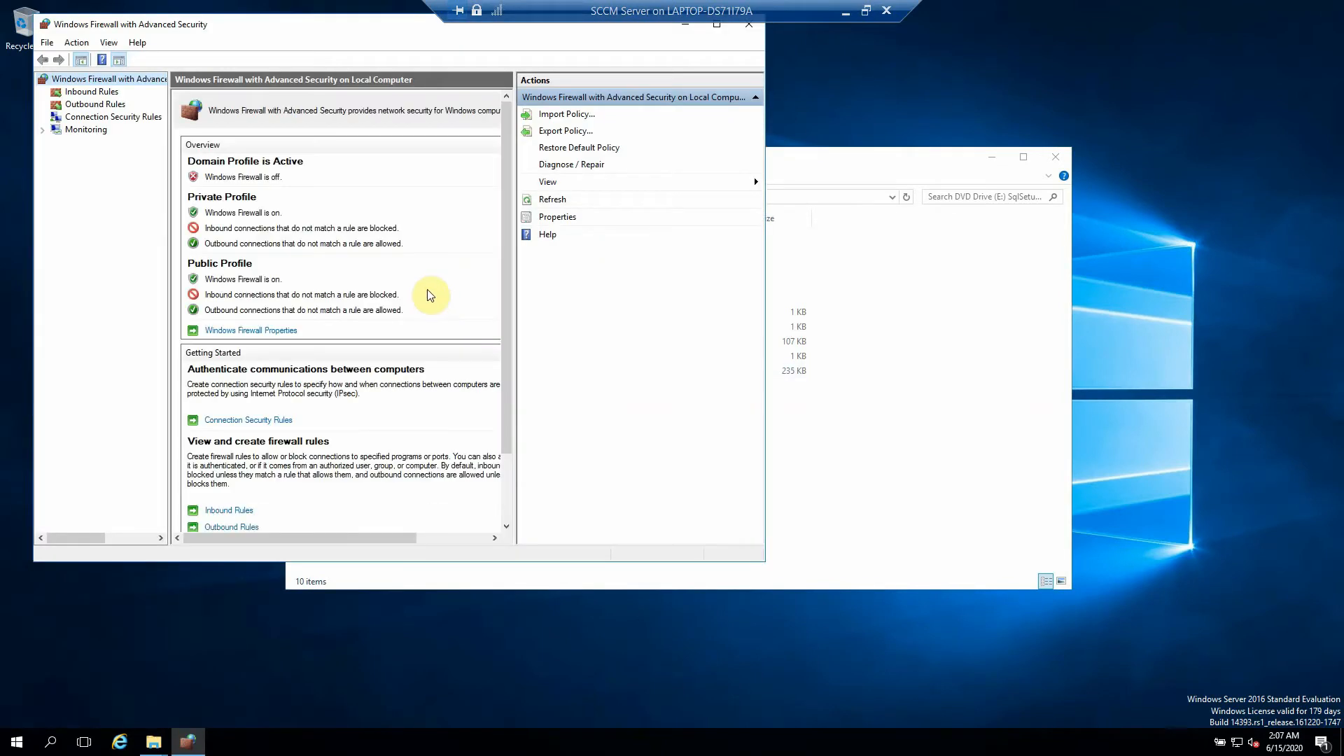
left_click(92, 92)
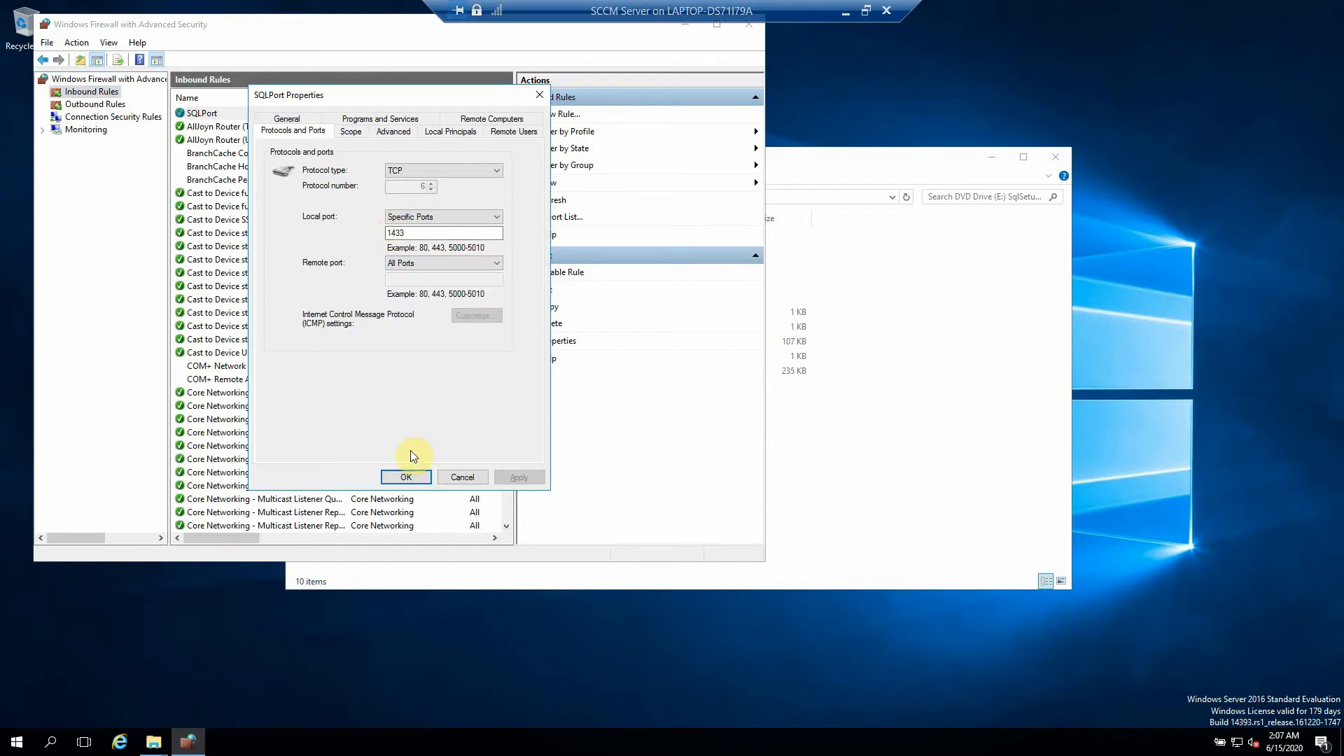
left_click(406, 476)
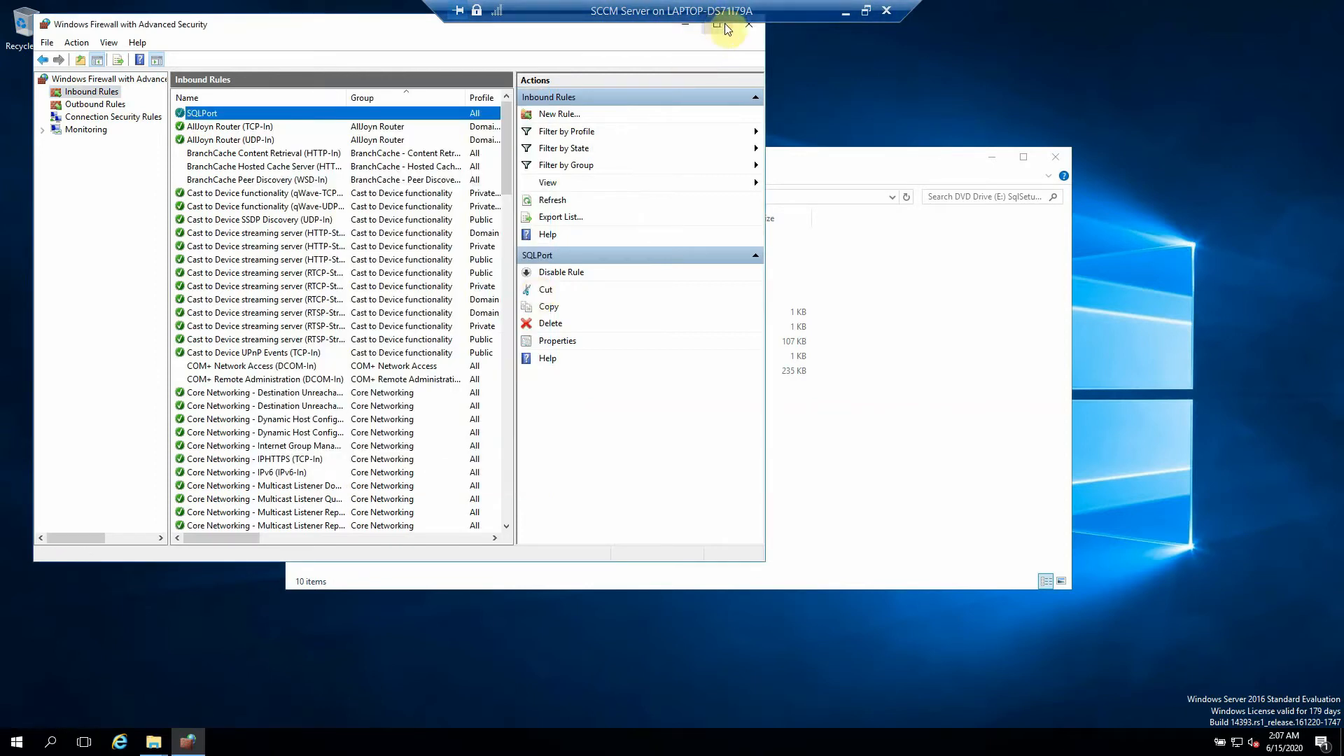
Minimize the firewall console and run setup.exe from the DVD drive, approving the UAC prompt
left_click(746, 24)
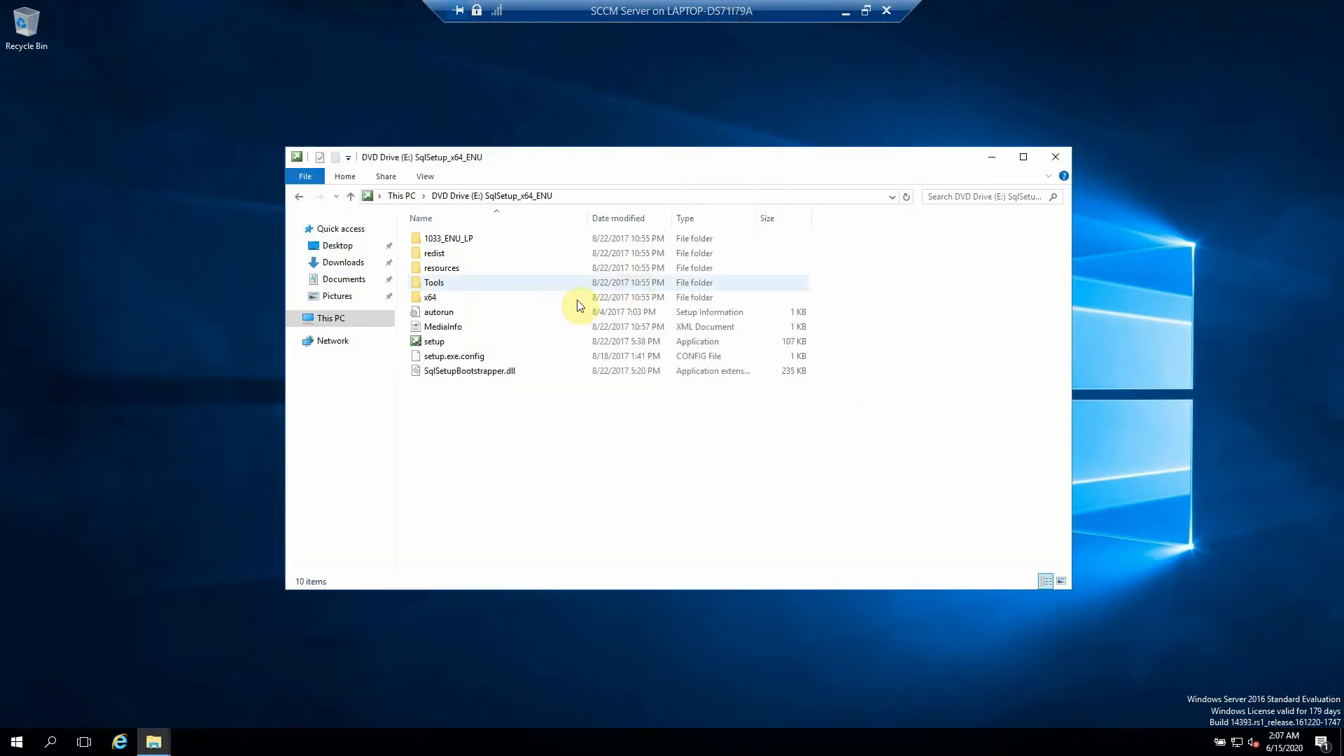
left_click(434, 342)
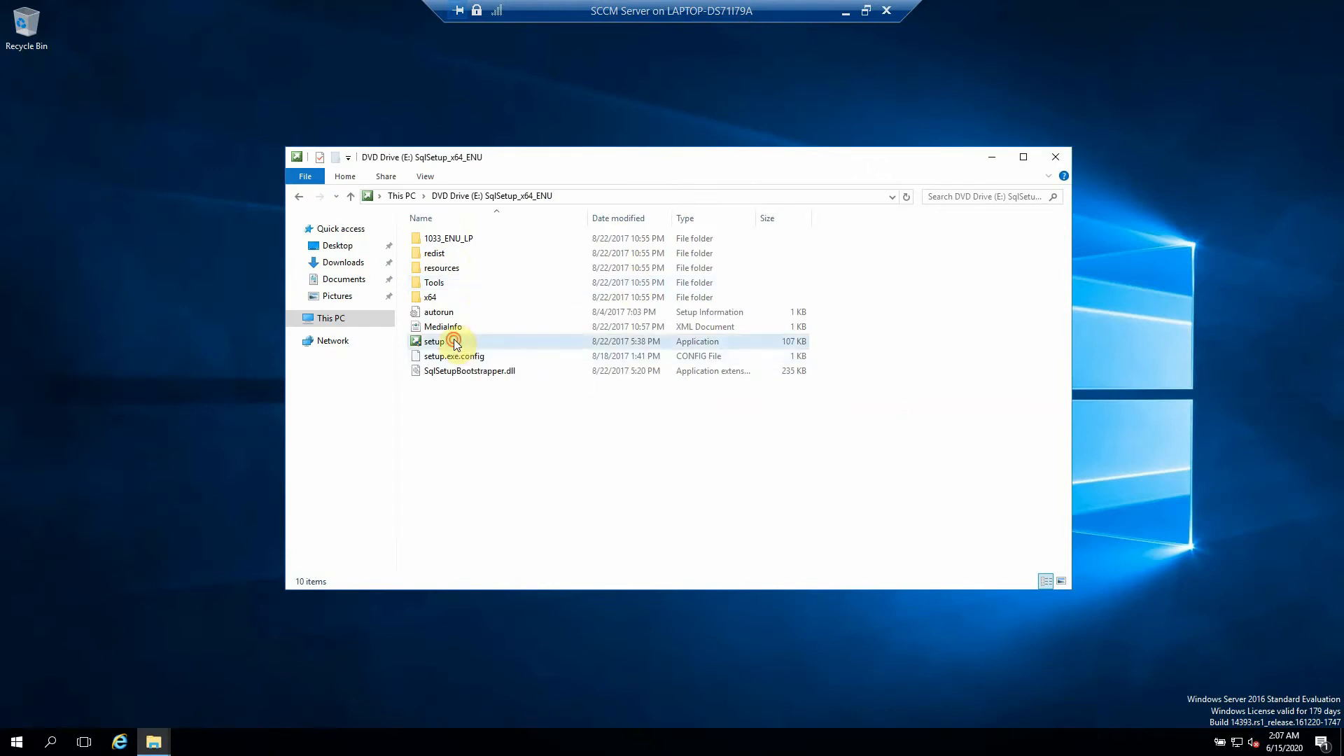
double_click(433, 342)
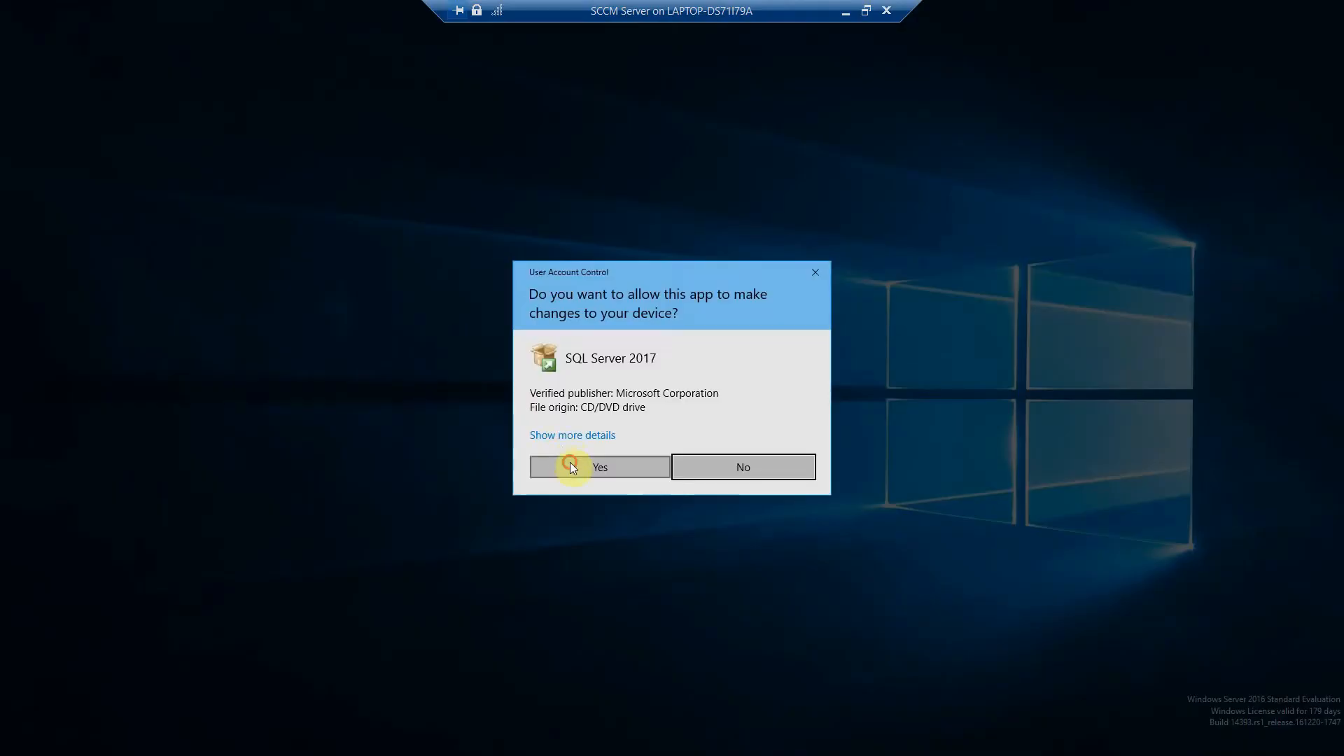
left_click(600, 466)
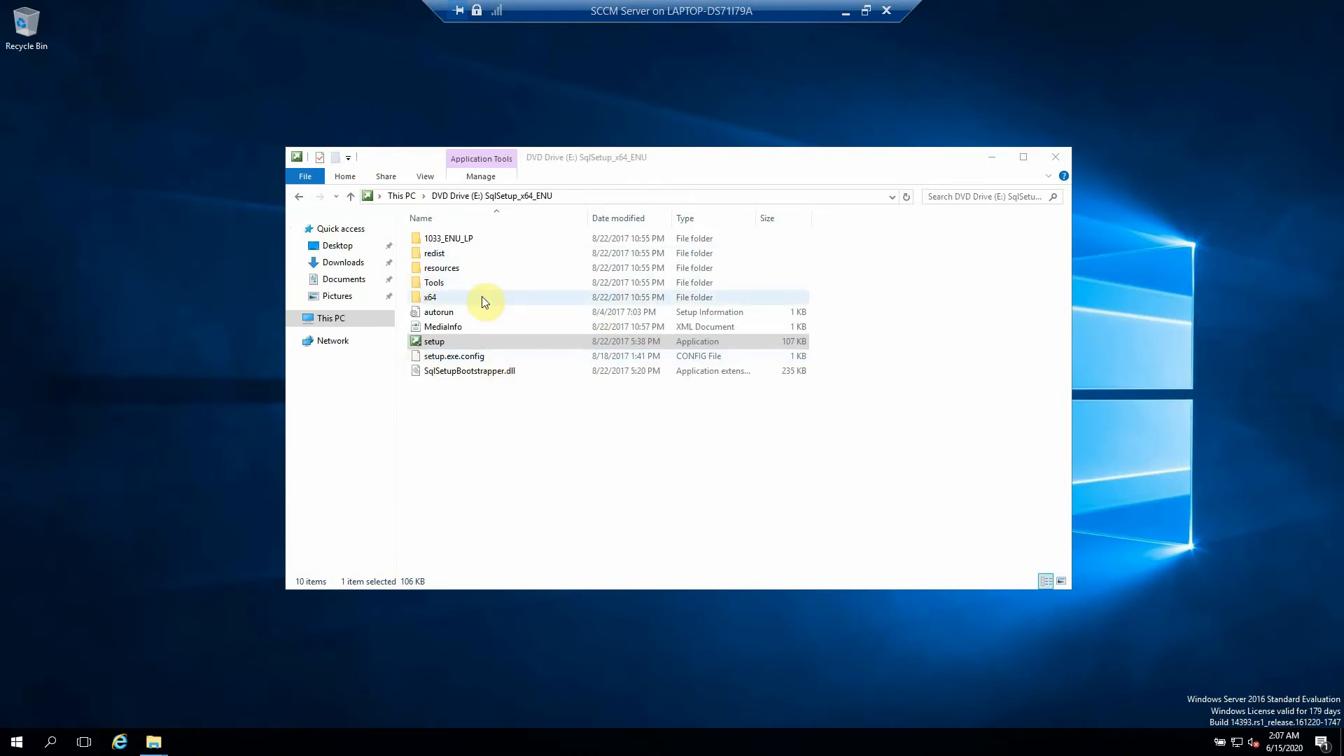
double_click(434, 341)
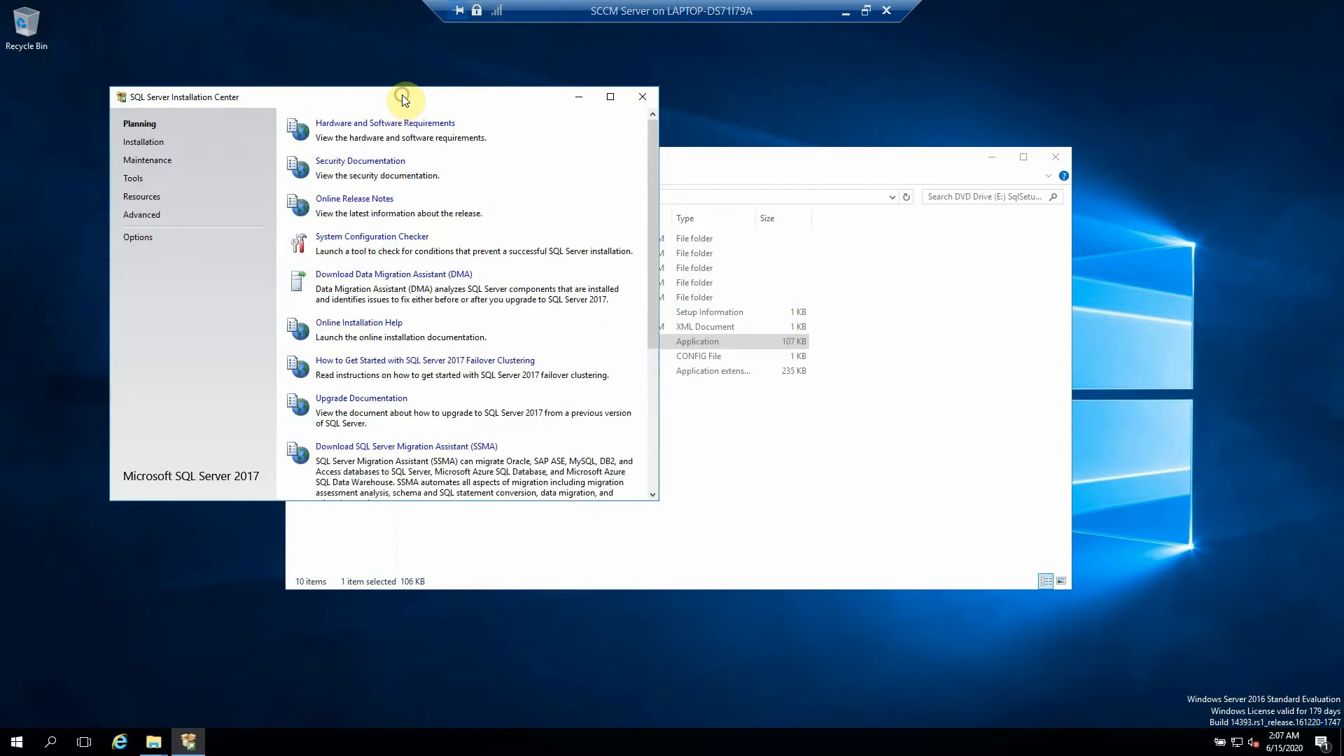
From Installation, begin a new SQL Server stand-alone installation to reach the Product Key page
left_click(143, 141)
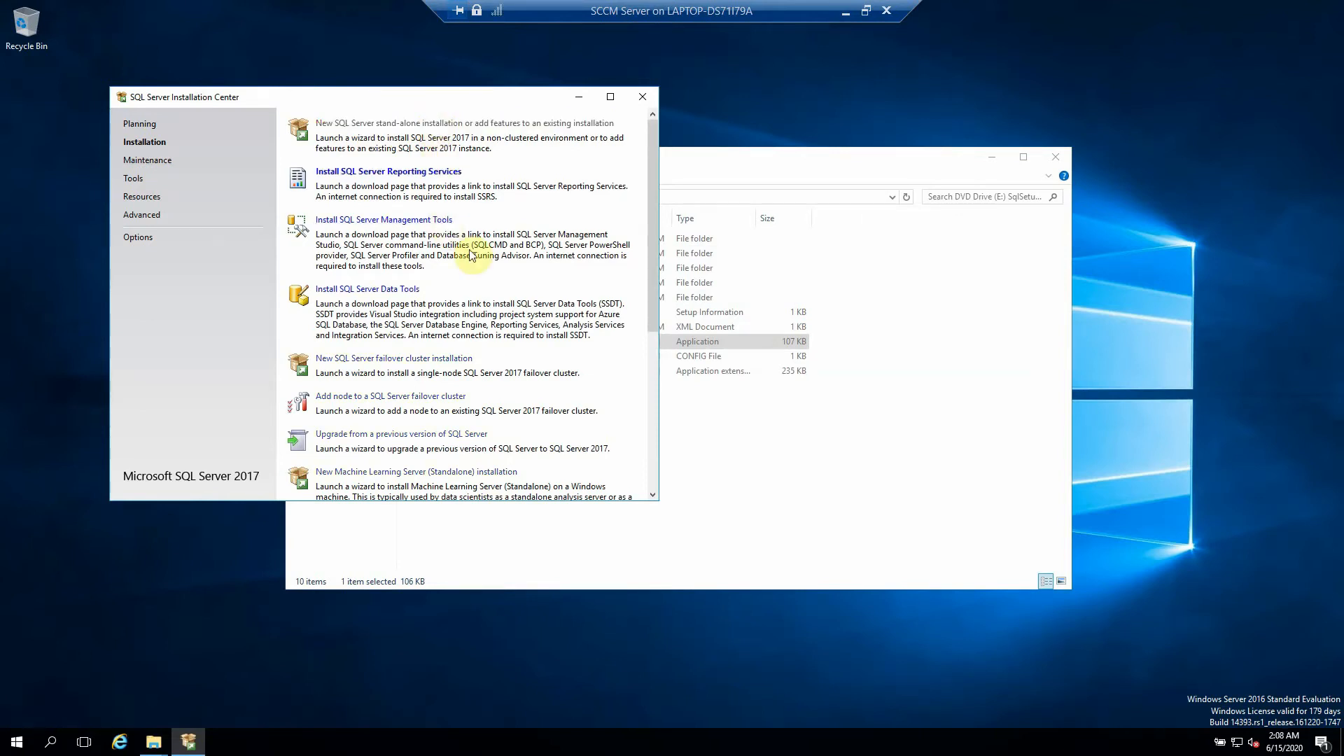
left_click(384, 220)
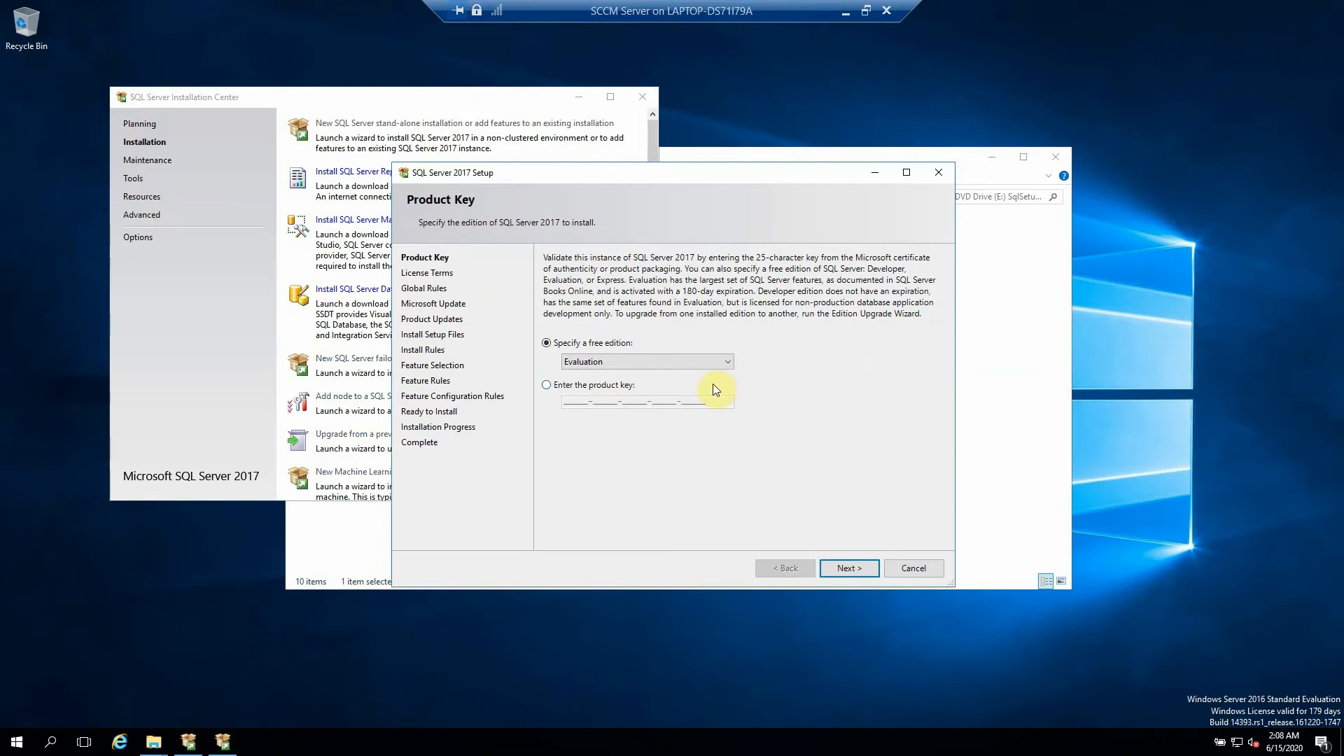
mouse_move(582, 397)
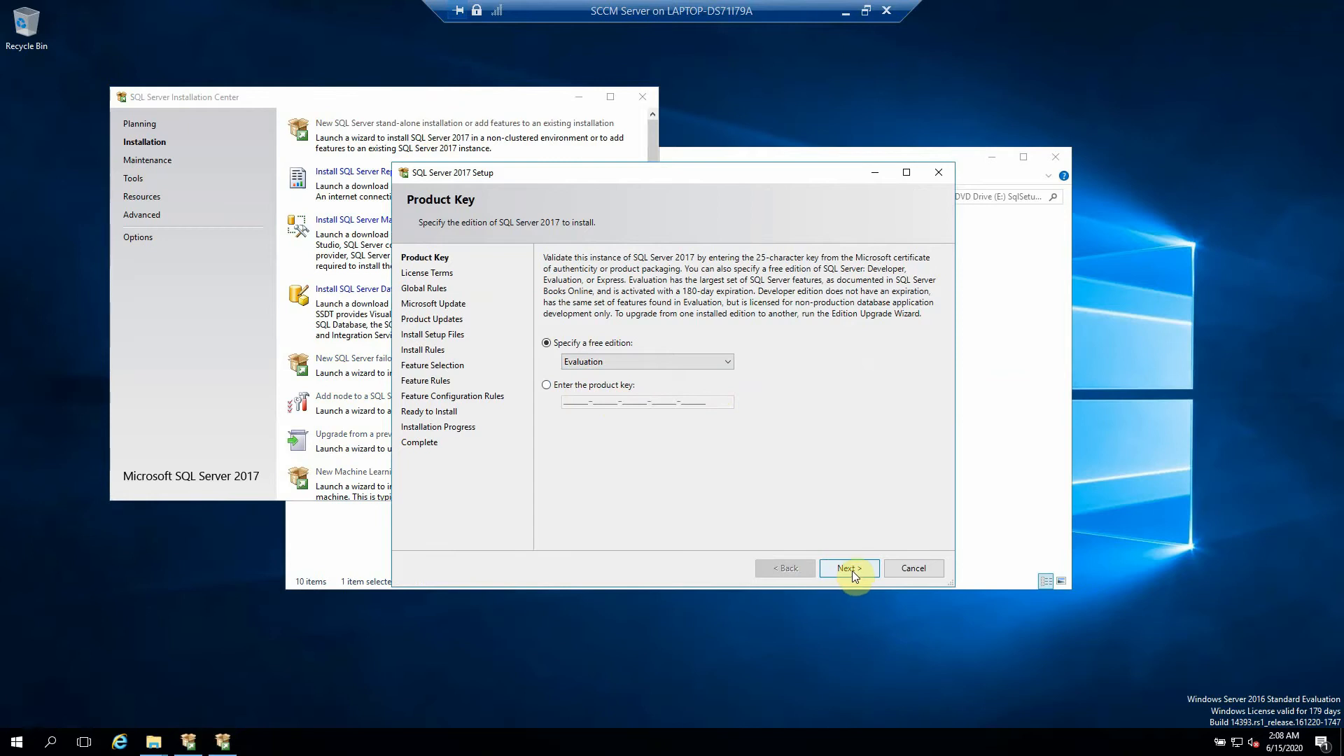
Continue with Evaluation edition, accept the license terms and leave Microsoft Update off, reaching Install Rules
left_click(849, 568)
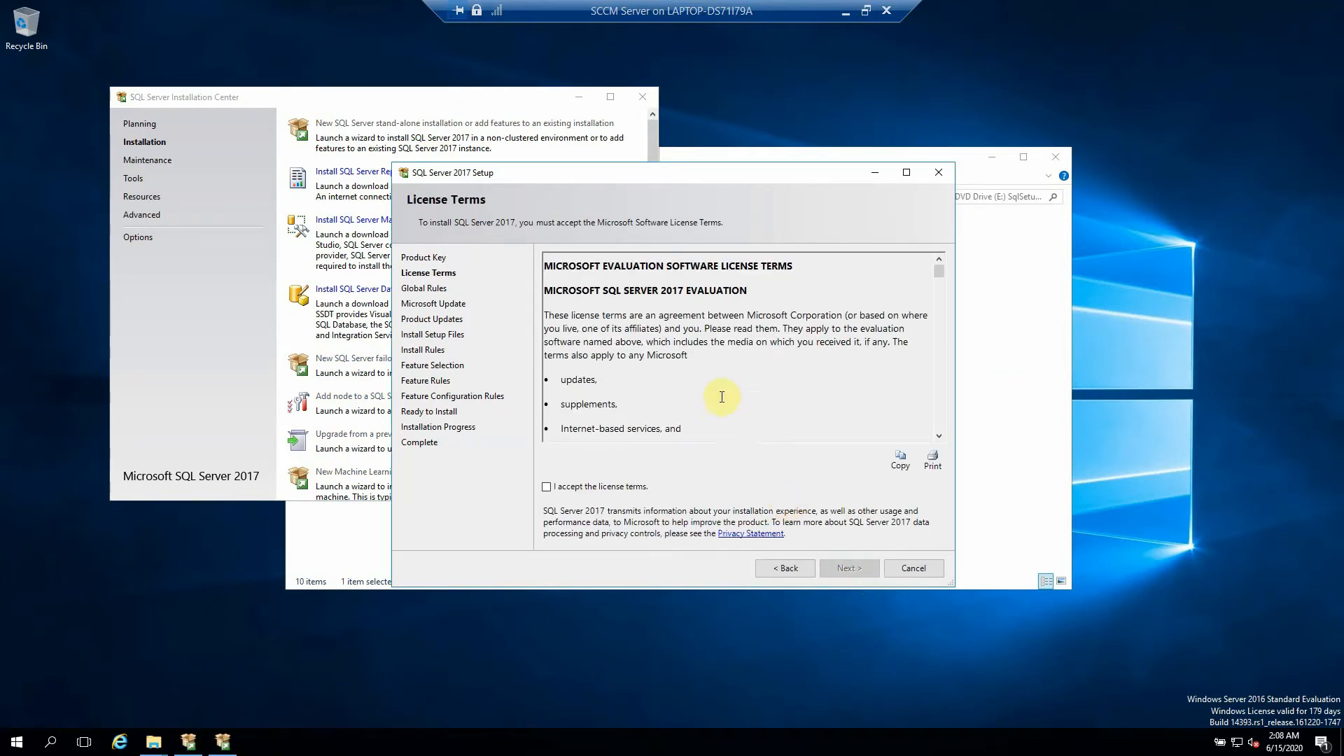
left_click(546, 486)
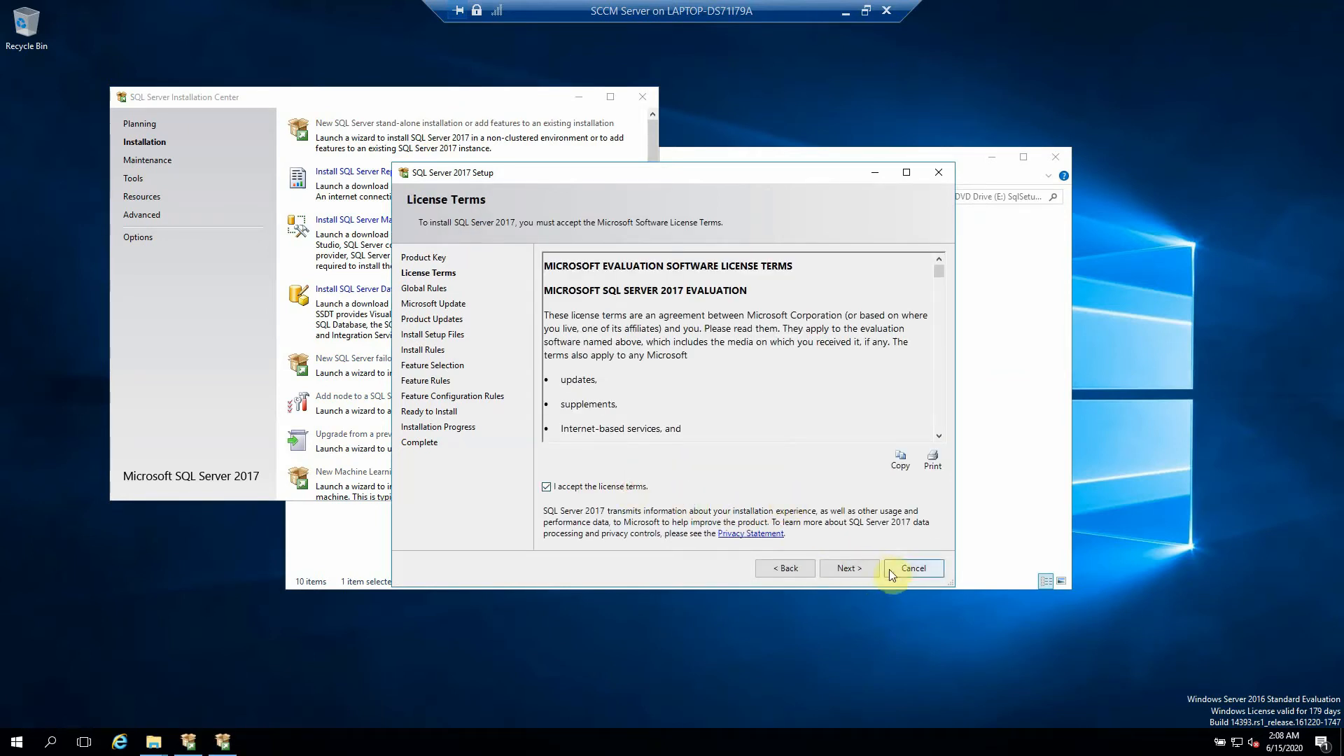
left_click(847, 567)
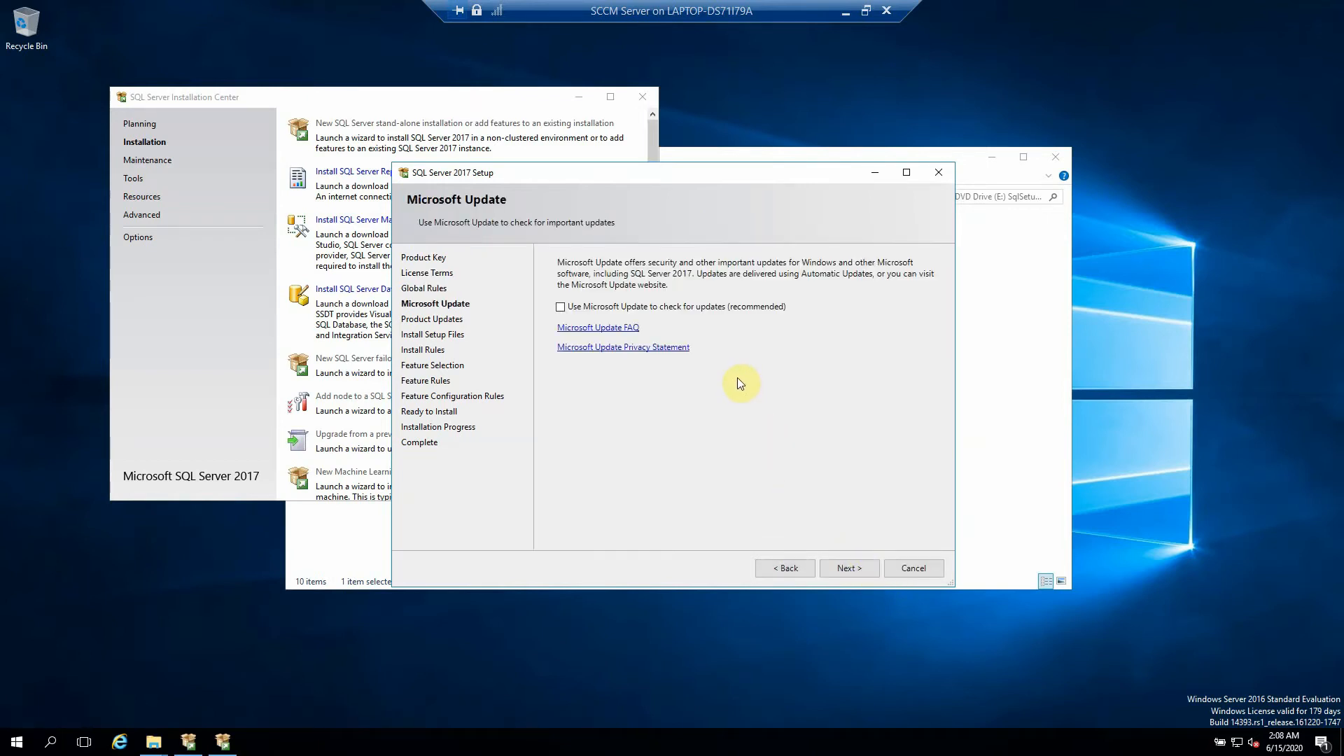
mouse_move(847, 567)
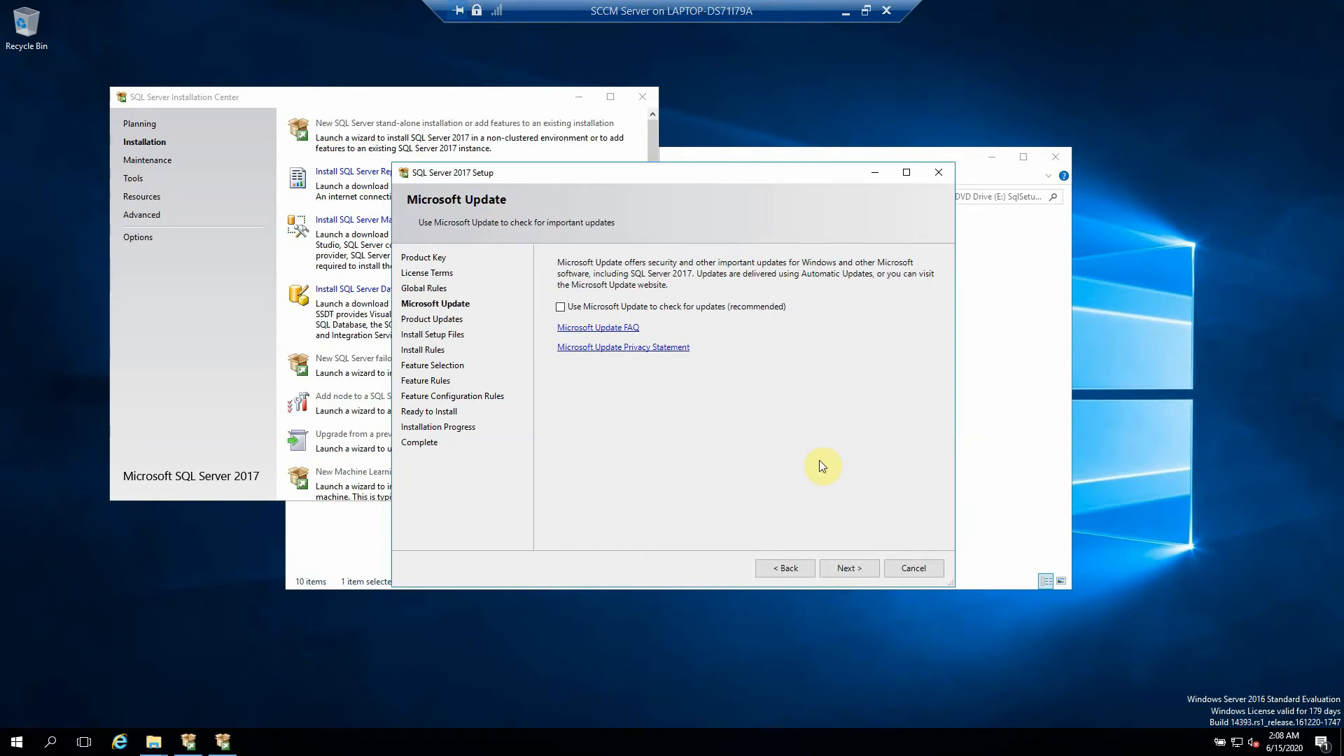
left_click(848, 567)
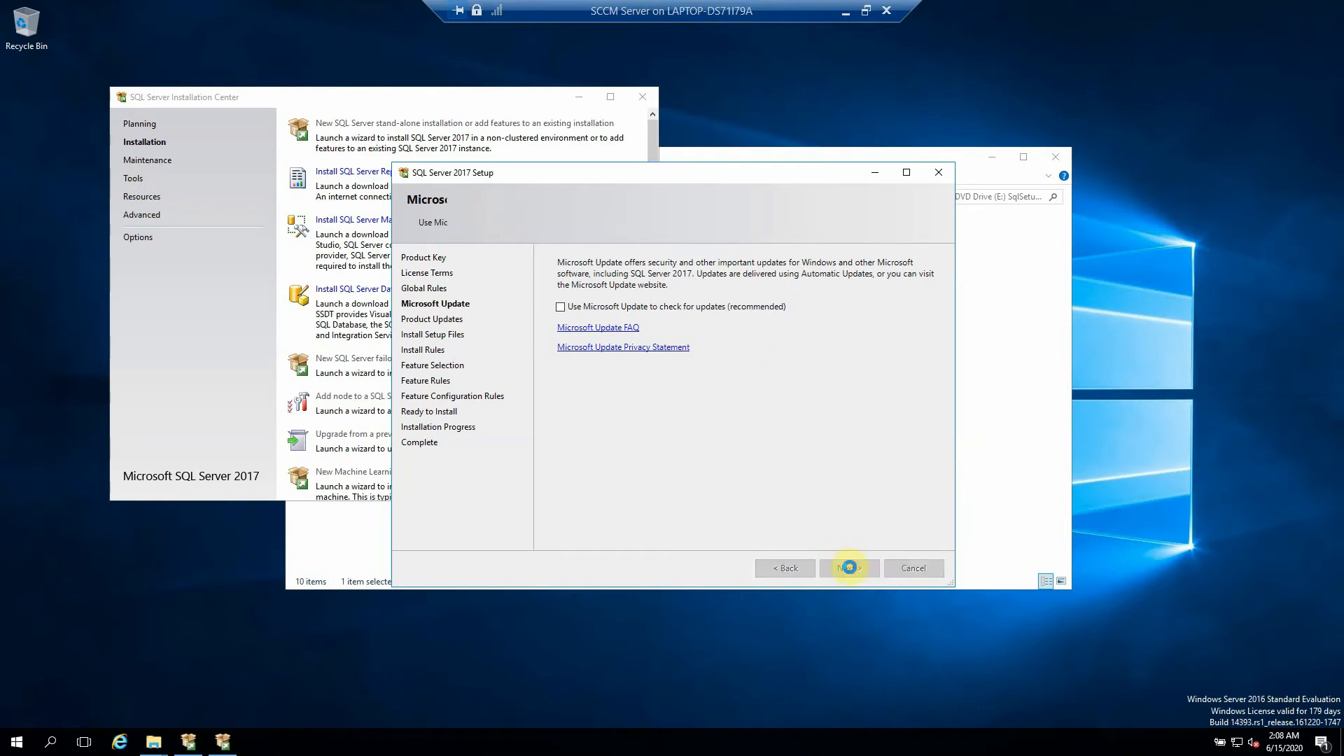
left_click(848, 567)
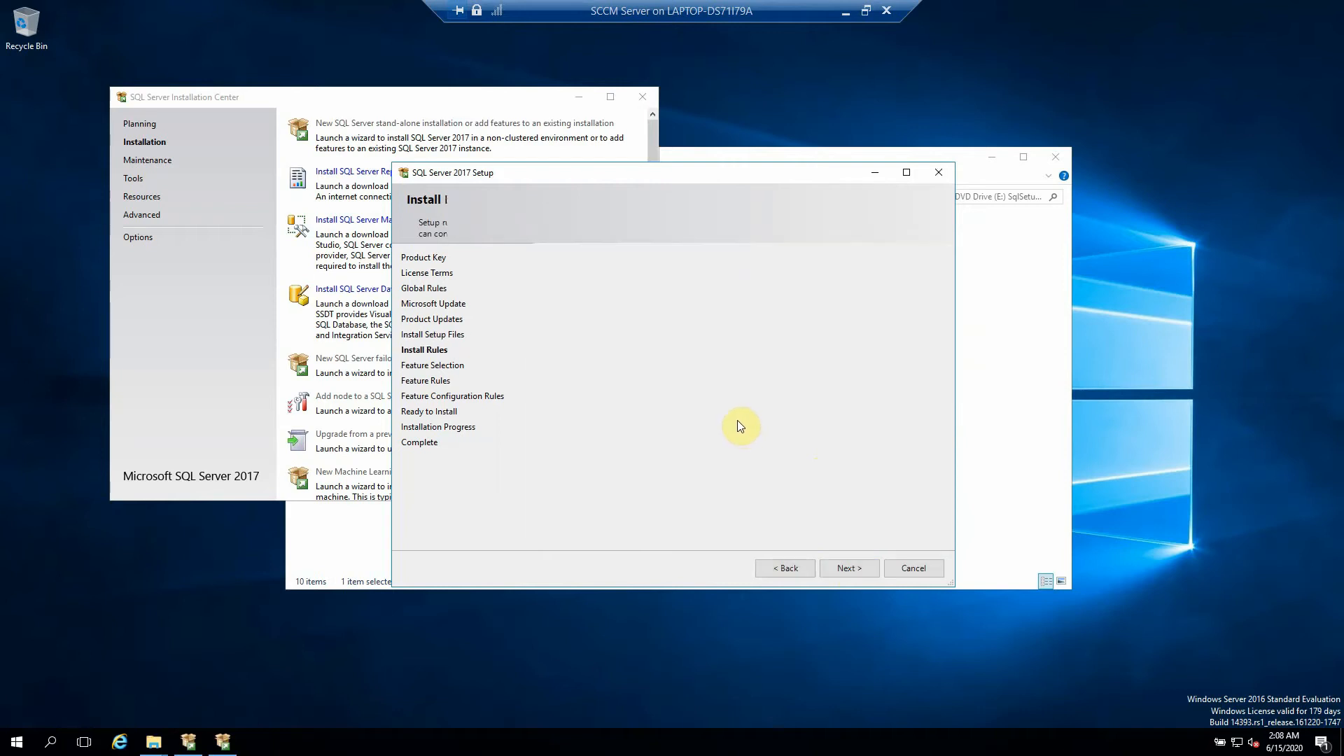
Pass Install Rules and tick Database Engine Services on Feature Selection, keeping default directories
left_click(848, 567)
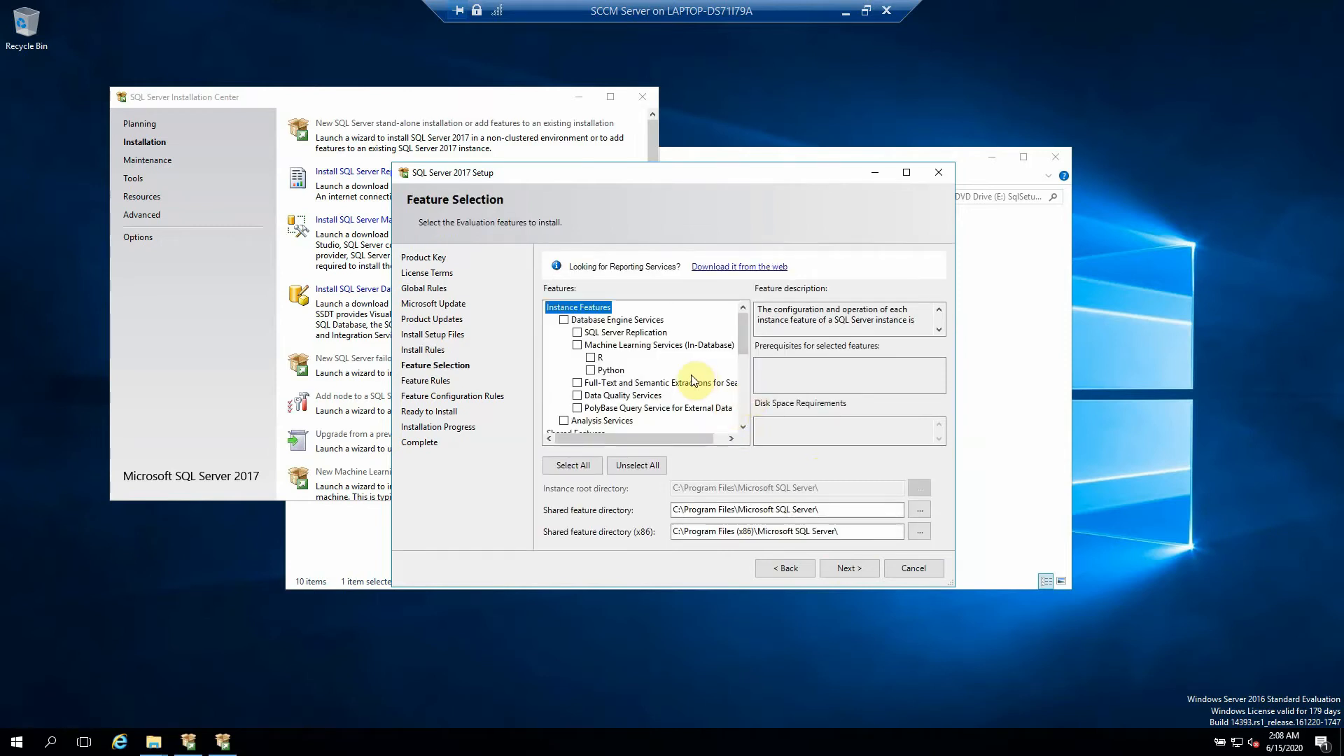
left_click(563, 319)
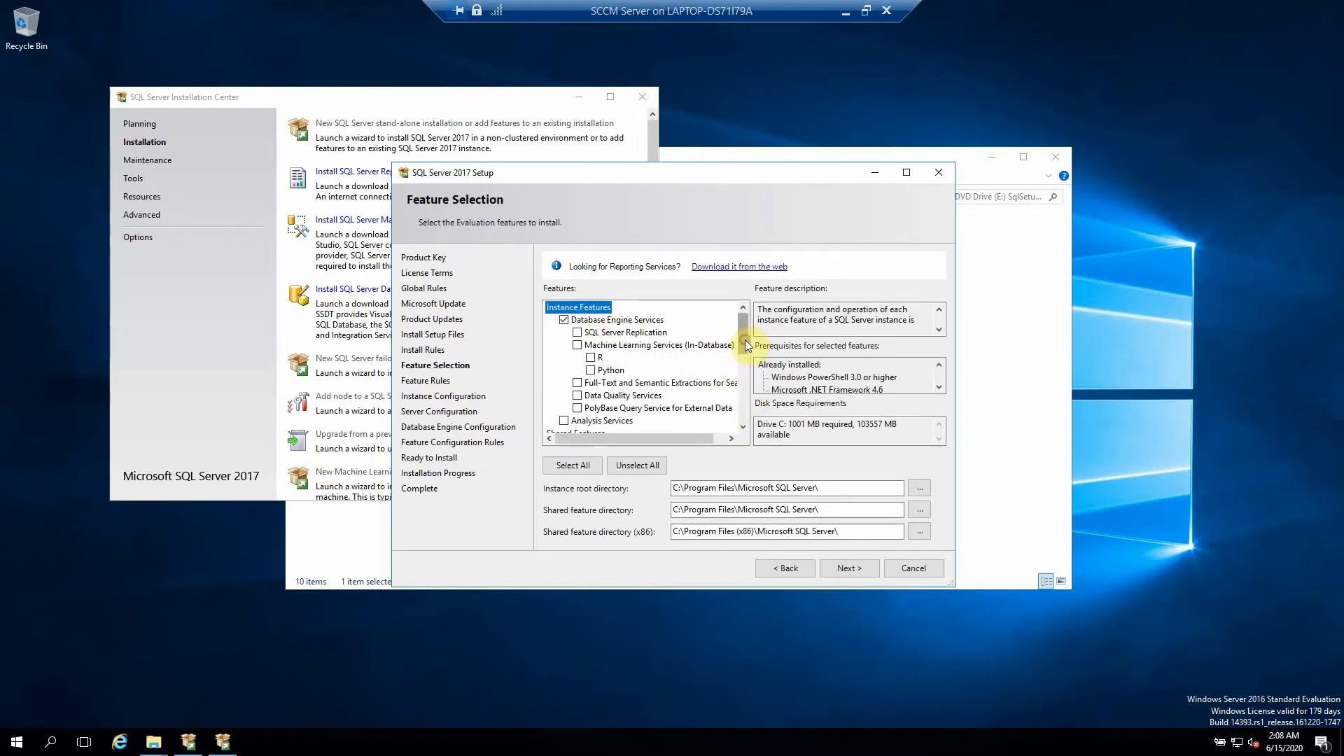
scroll("down", 3)
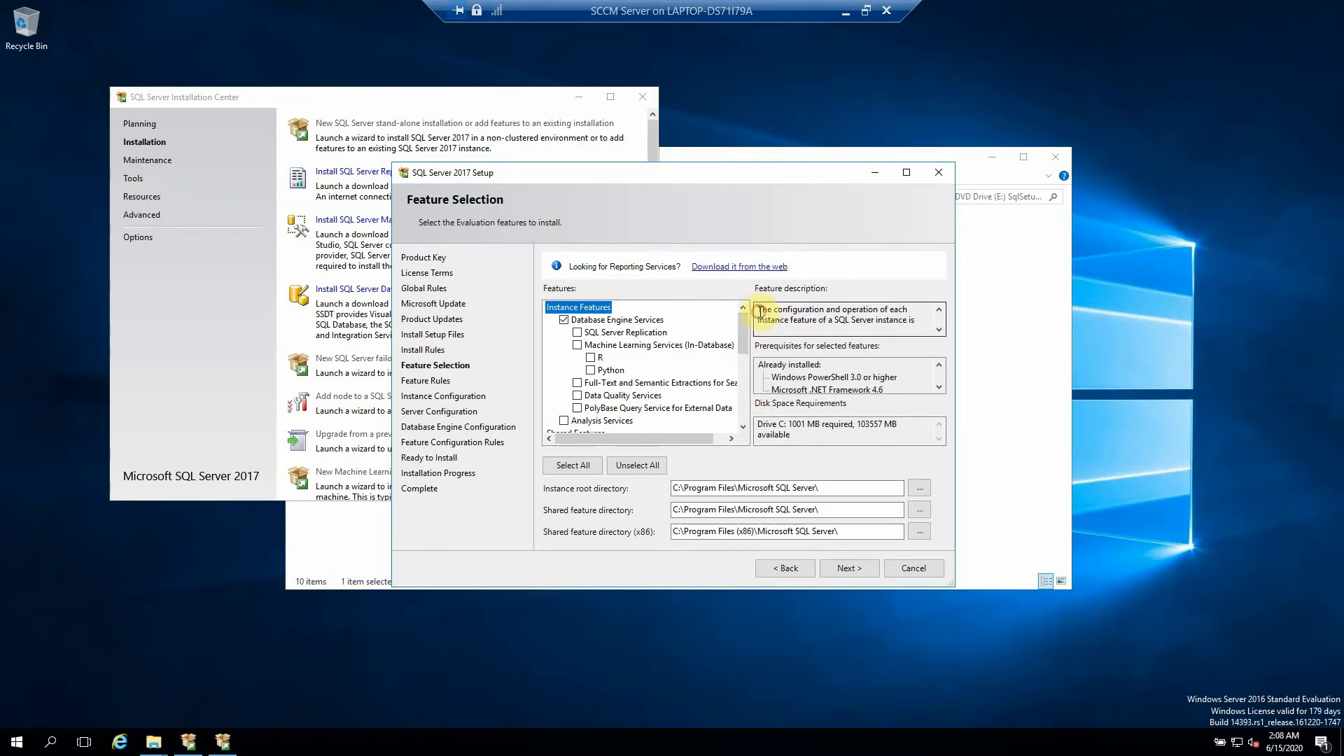
mouse_move(605, 332)
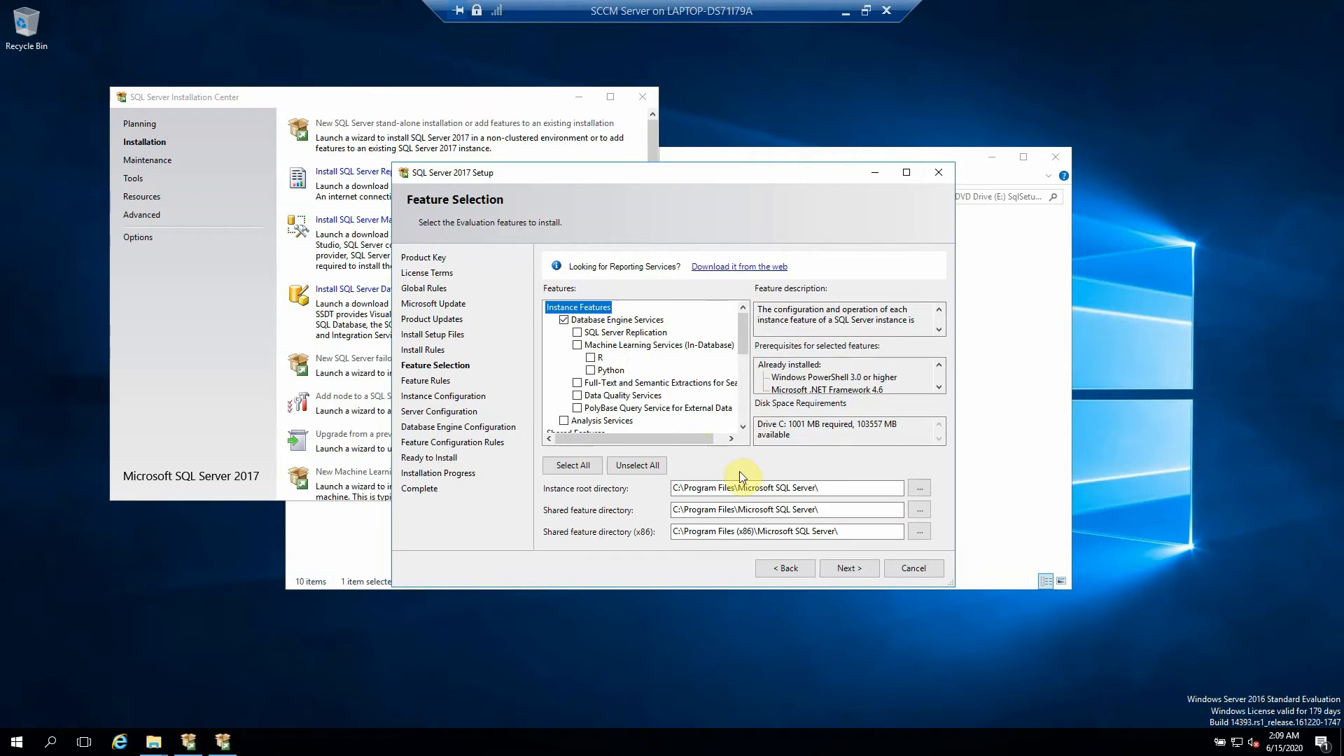
mouse_move(718, 430)
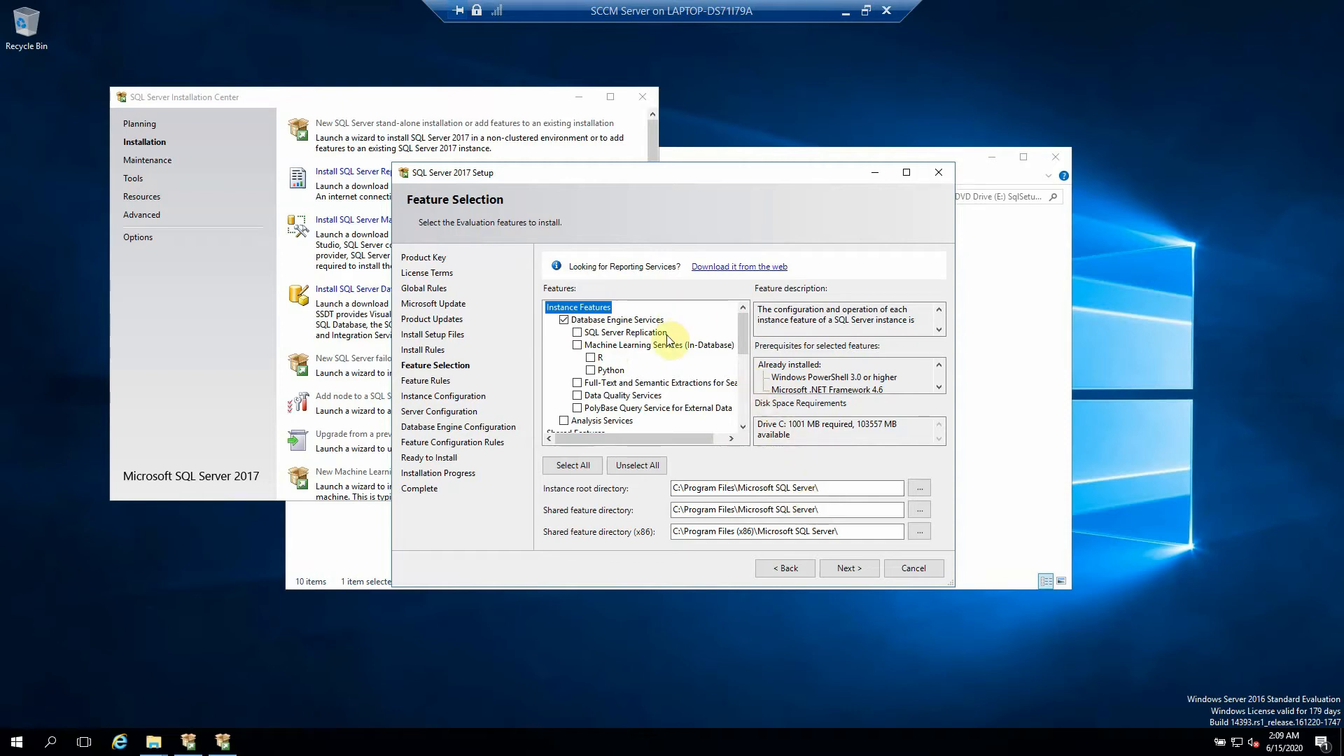
mouse_move(849, 567)
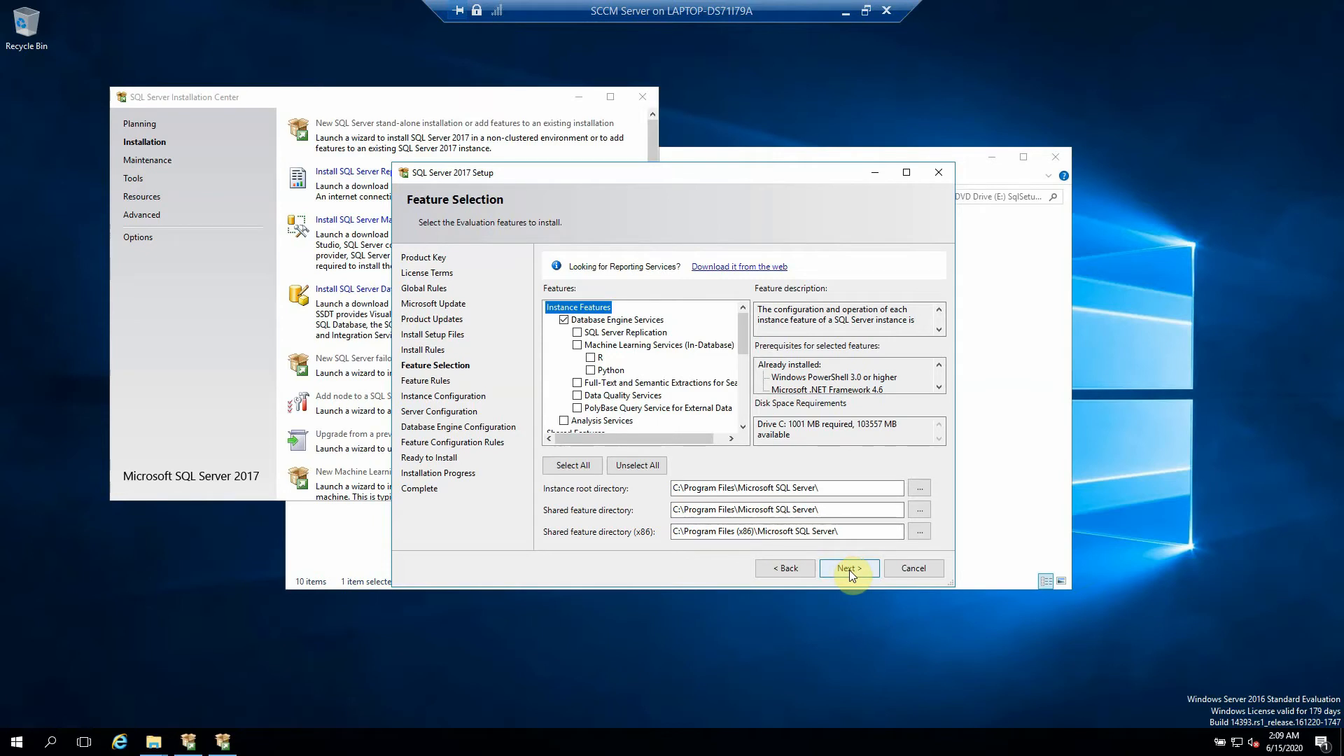
Advance through Feature Rules to Instance Configuration, keeping Default instance MSSQLSERVER
left_click(849, 567)
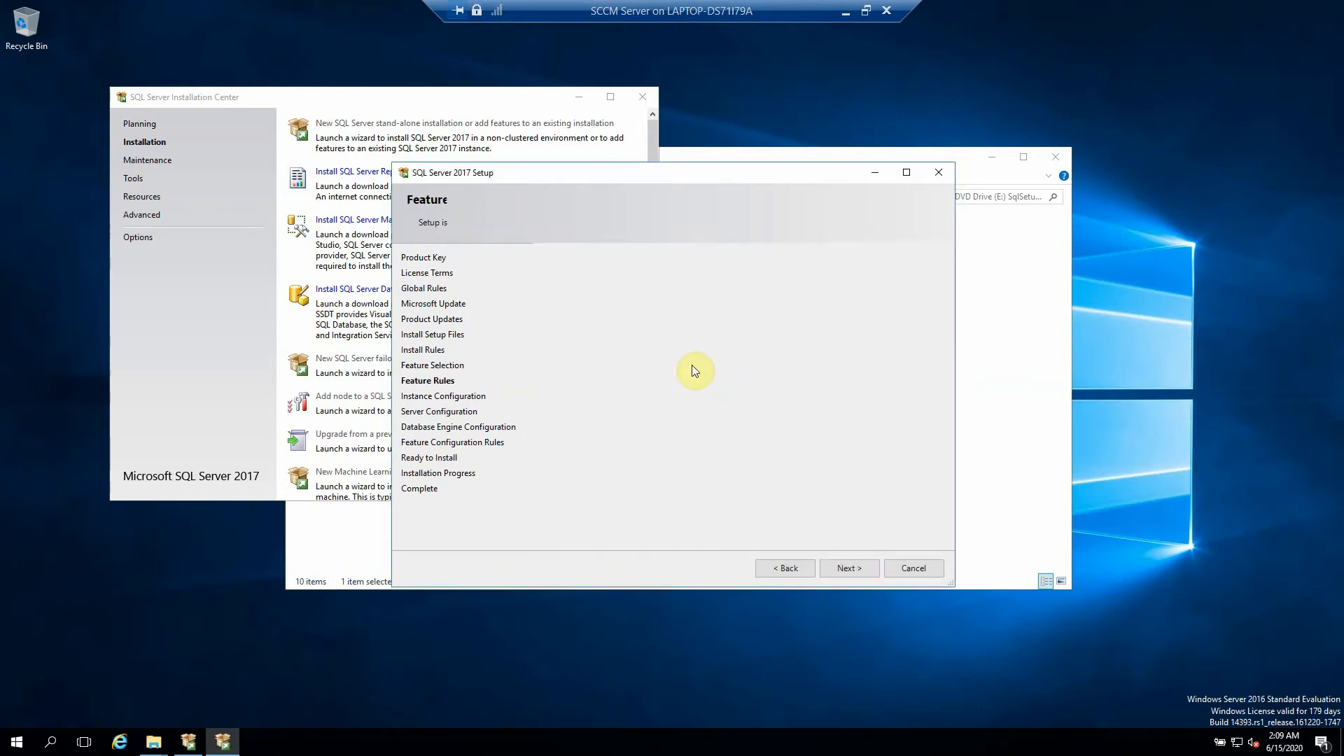
left_click(847, 567)
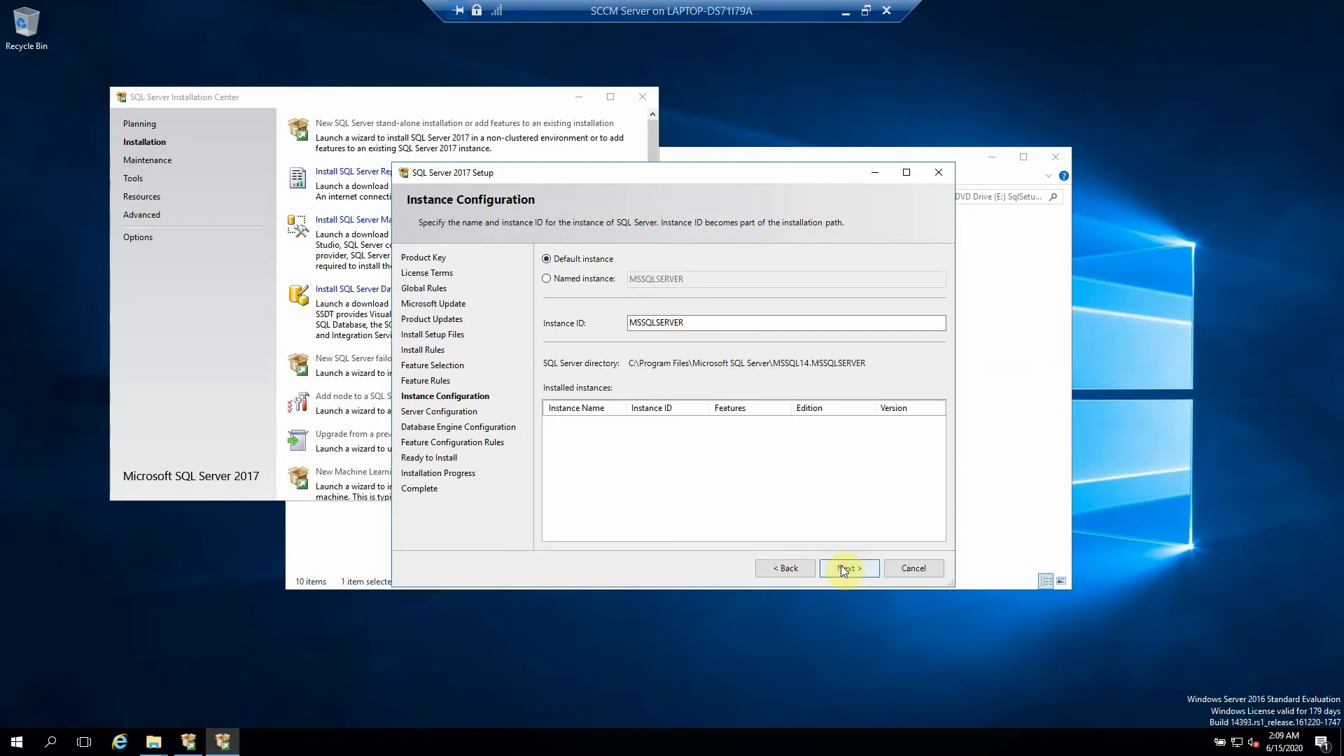
left_click(848, 567)
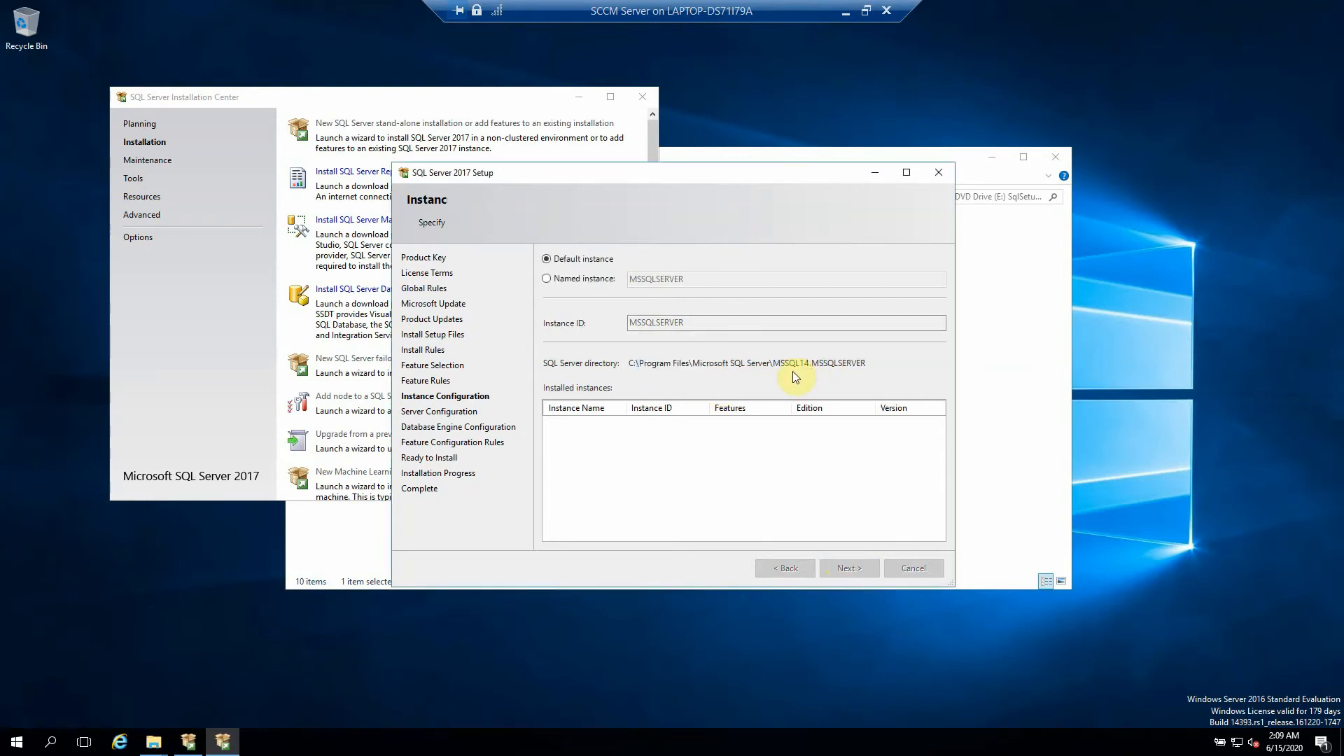
Accept the default instance, then keep the default service accounts and startup types on Server Configuration
left_click(847, 567)
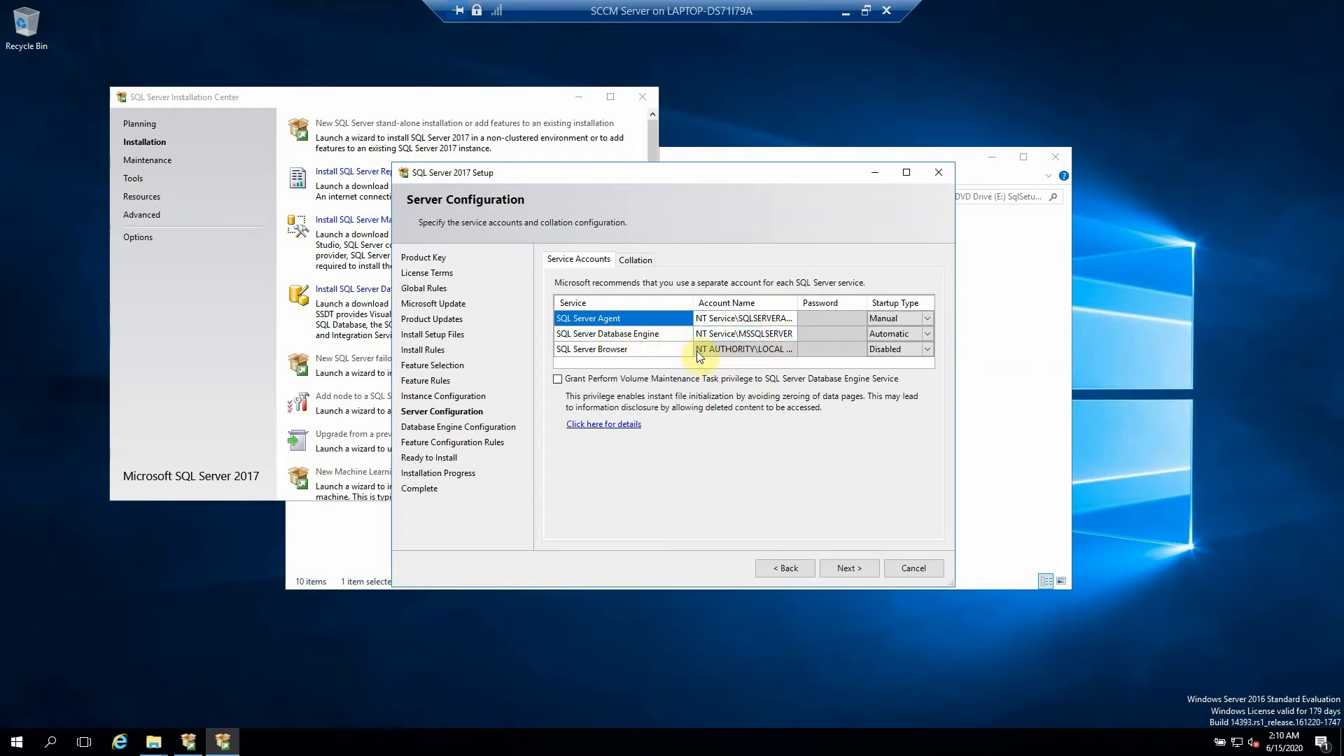
mouse_move(743, 348)
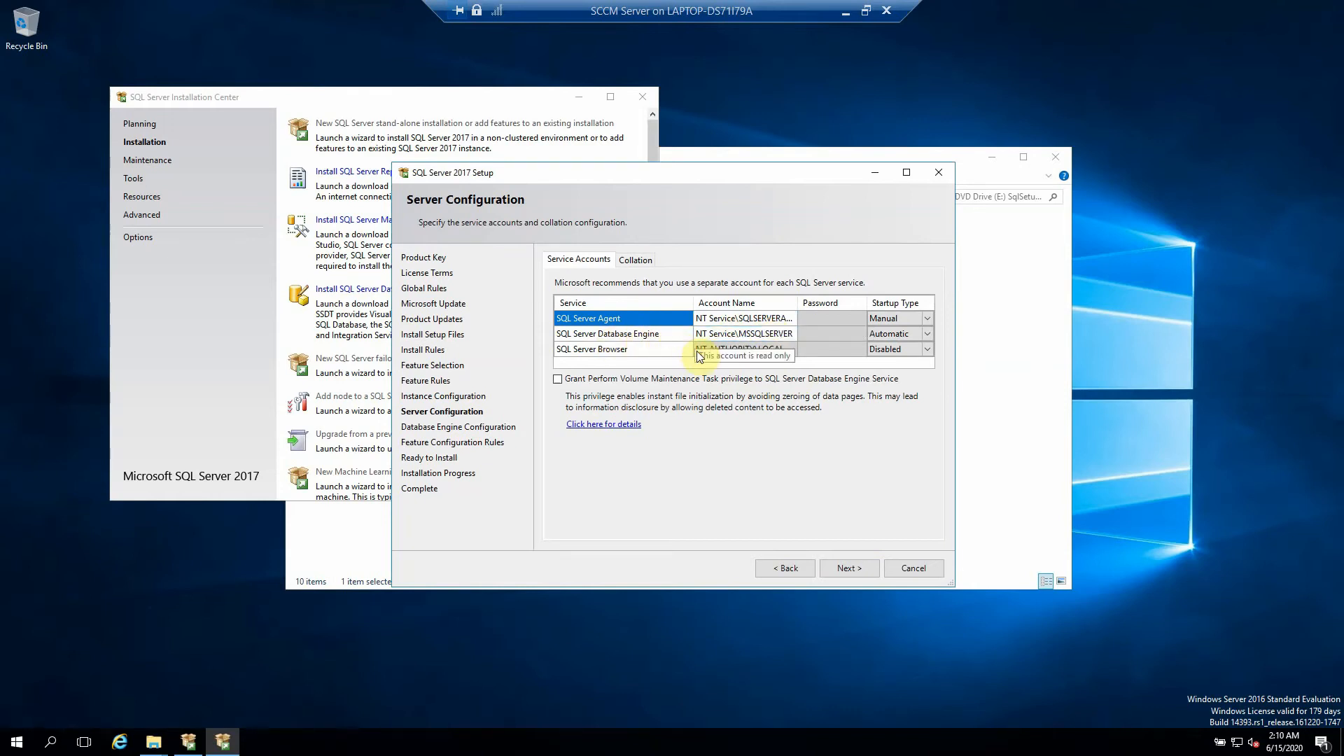
mouse_move(660, 344)
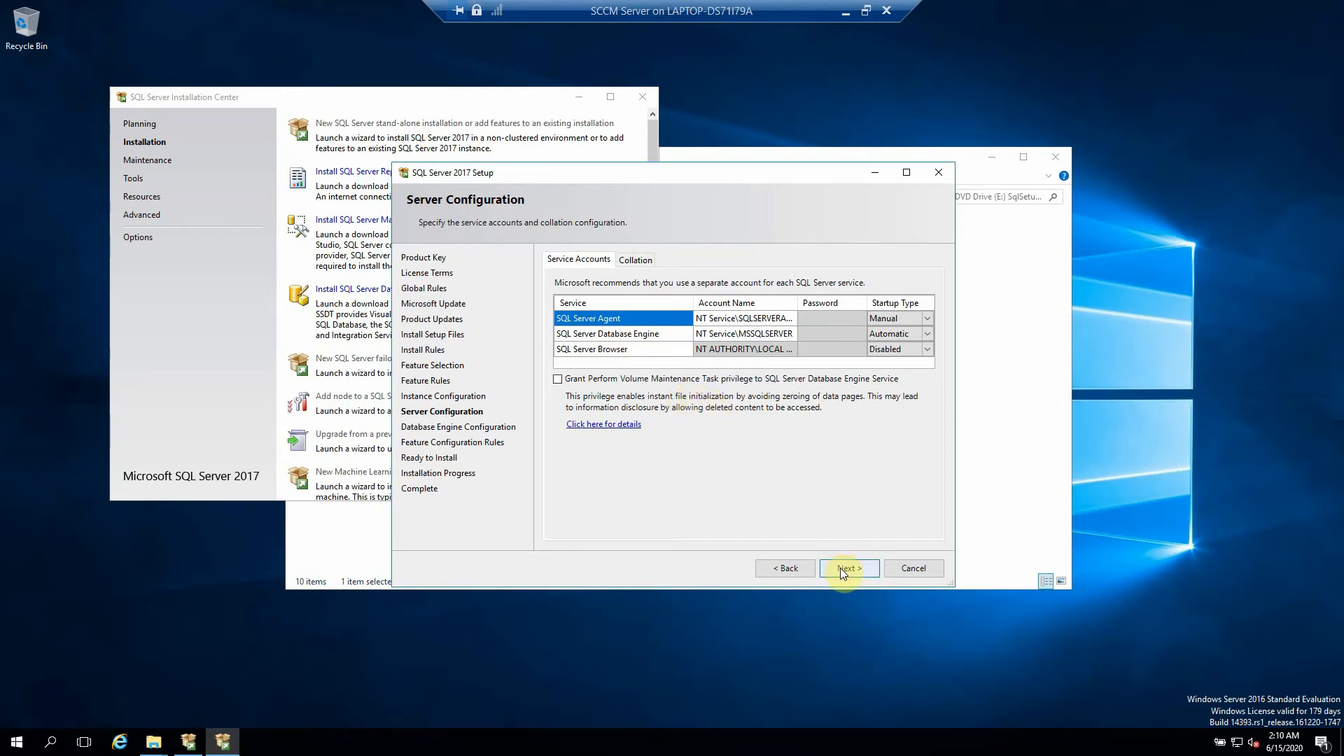
left_click(848, 567)
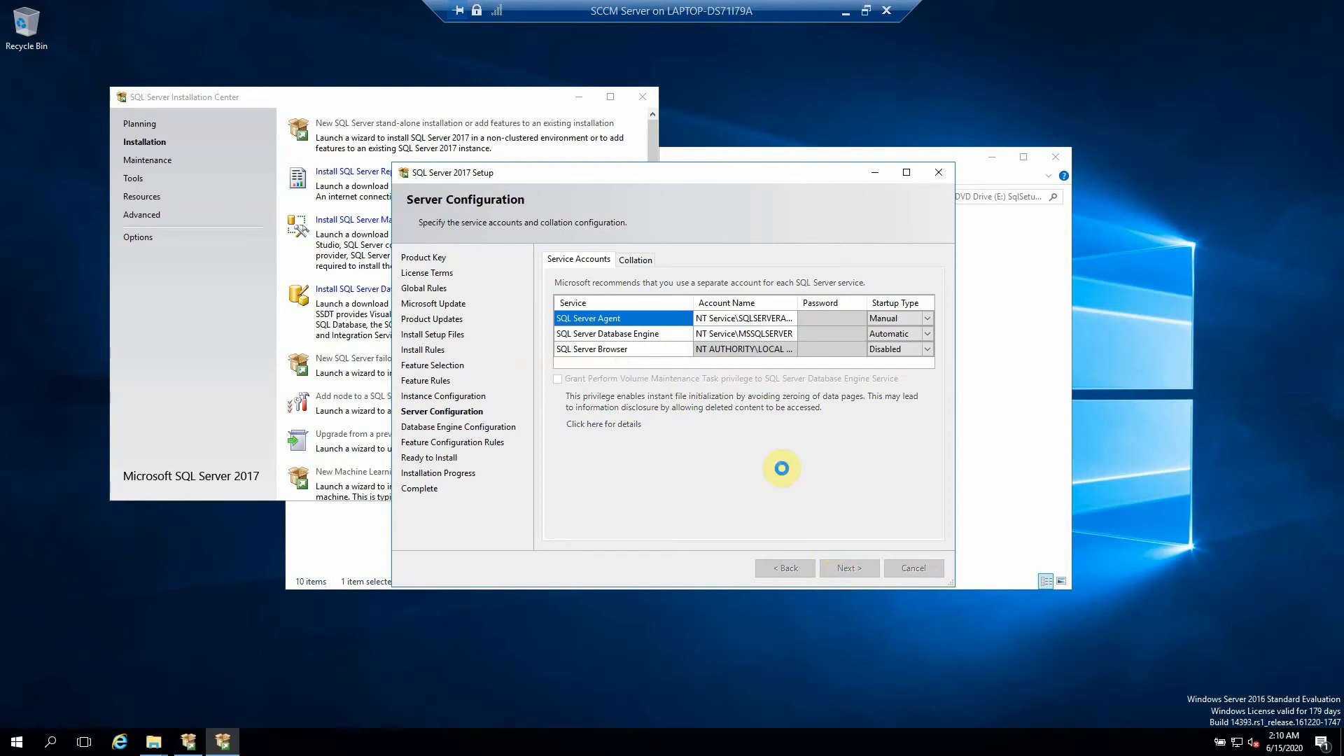
Keep Windows authentication, add the current user as administrator, and review Data Directories and FILESTREAM tabs
left_click(848, 567)
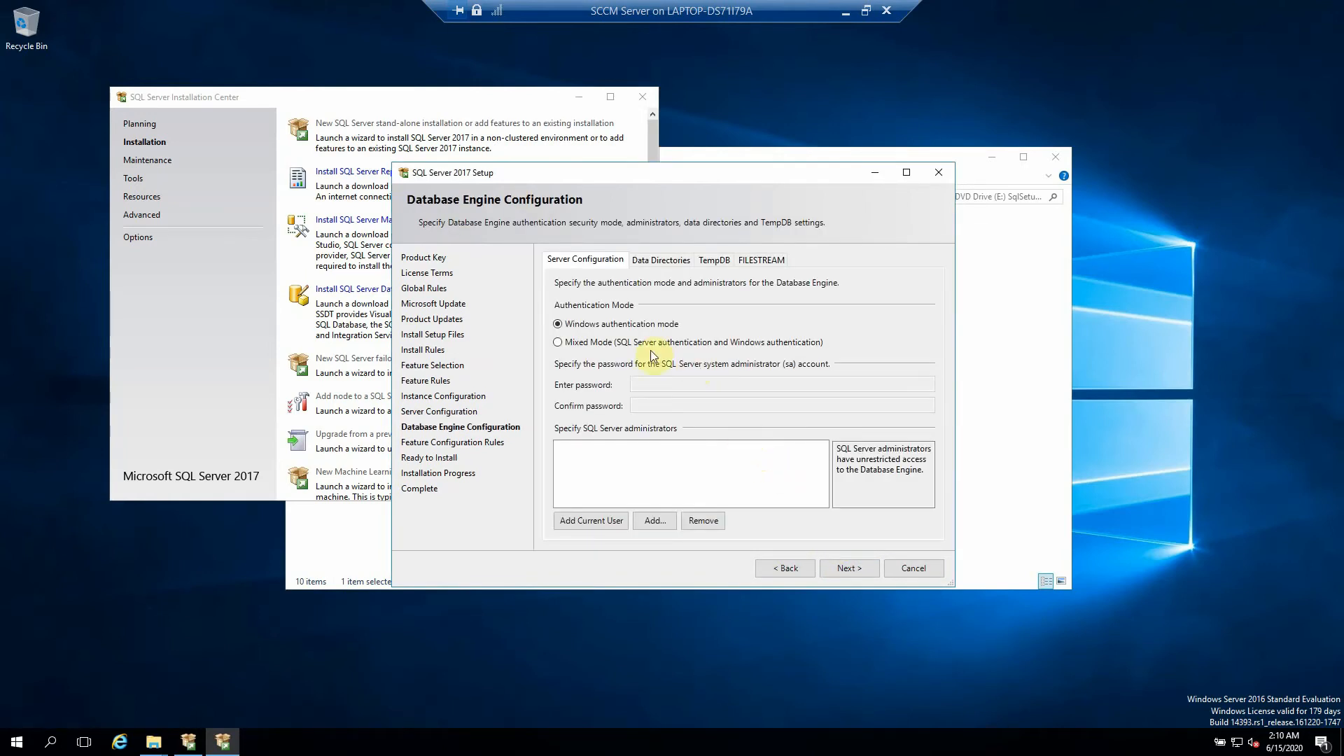
mouse_move(602, 502)
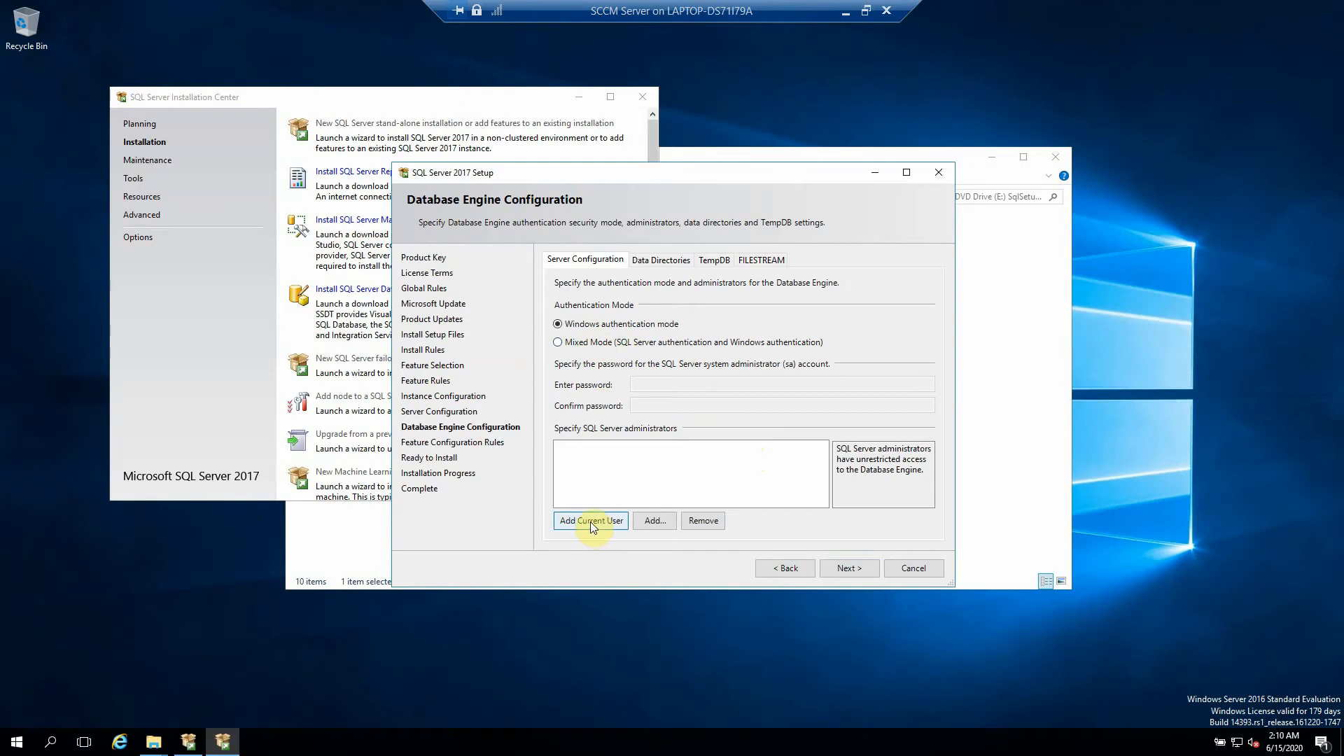
left_click(589, 521)
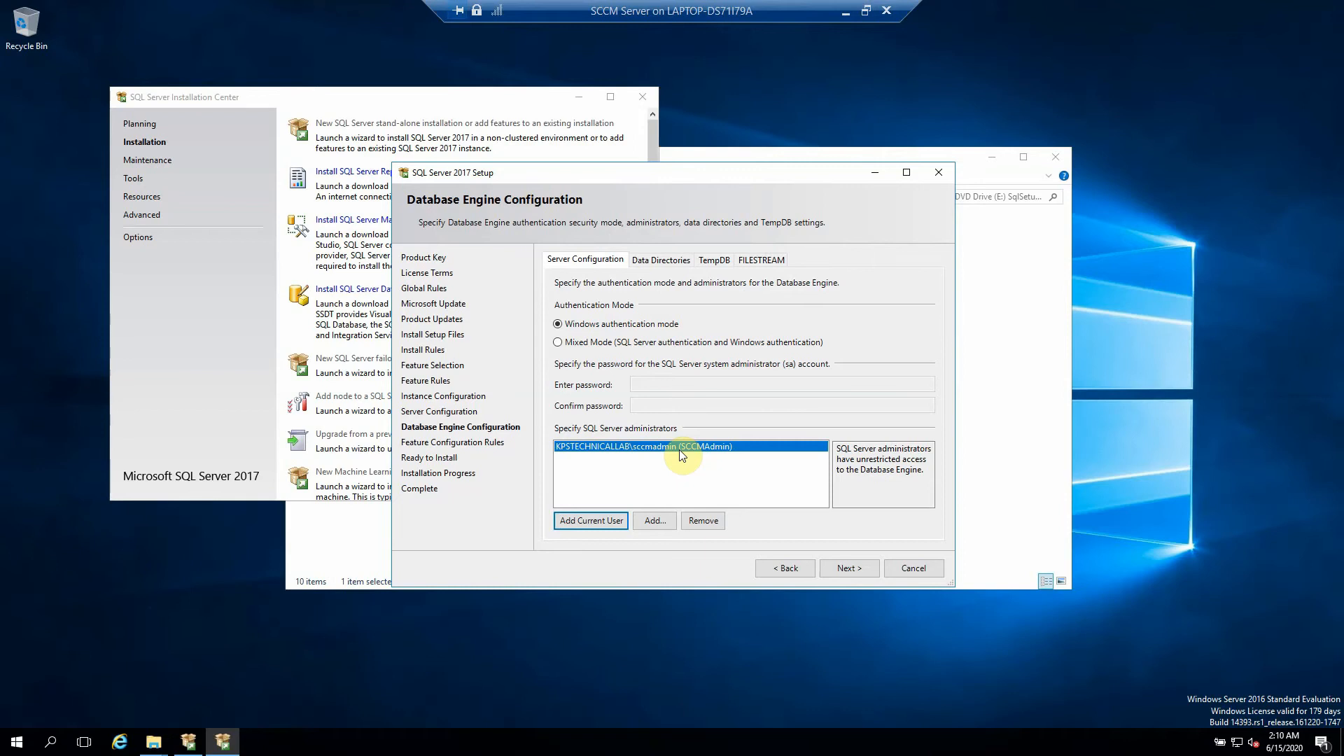
mouse_move(693, 441)
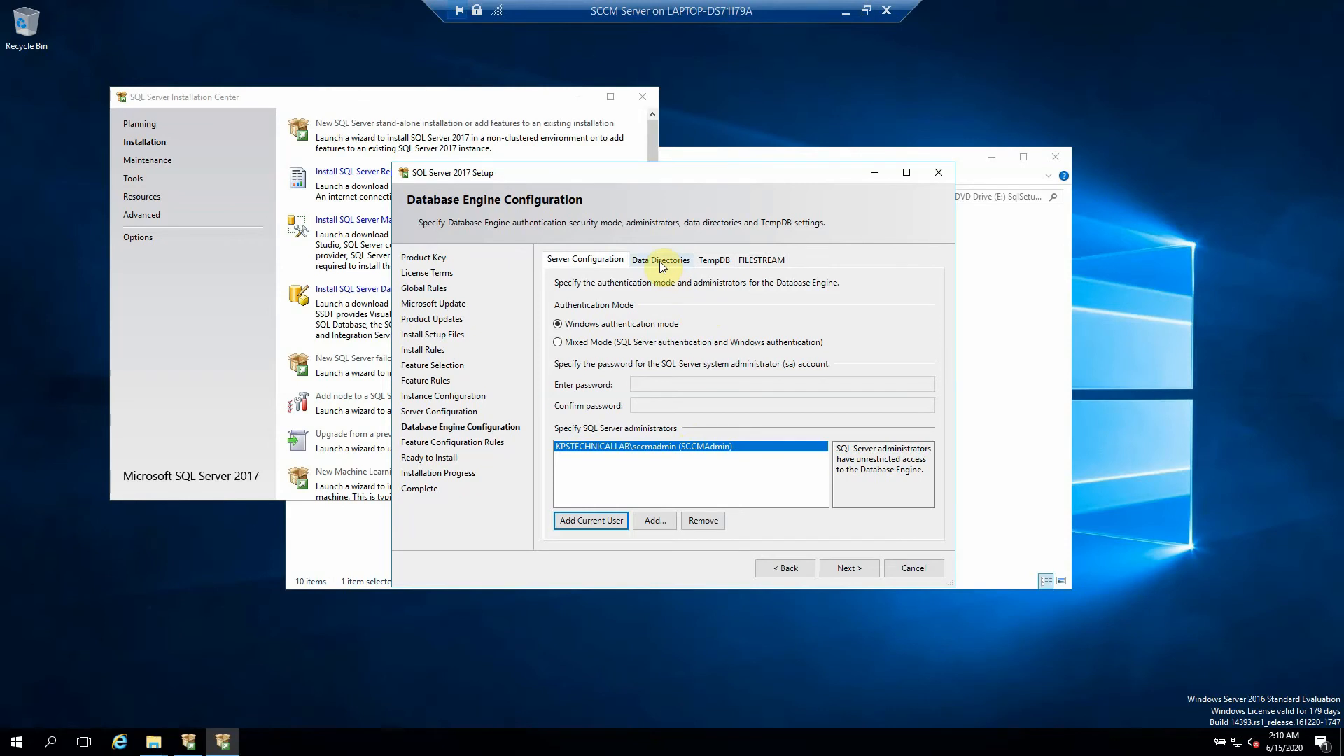
left_click(659, 260)
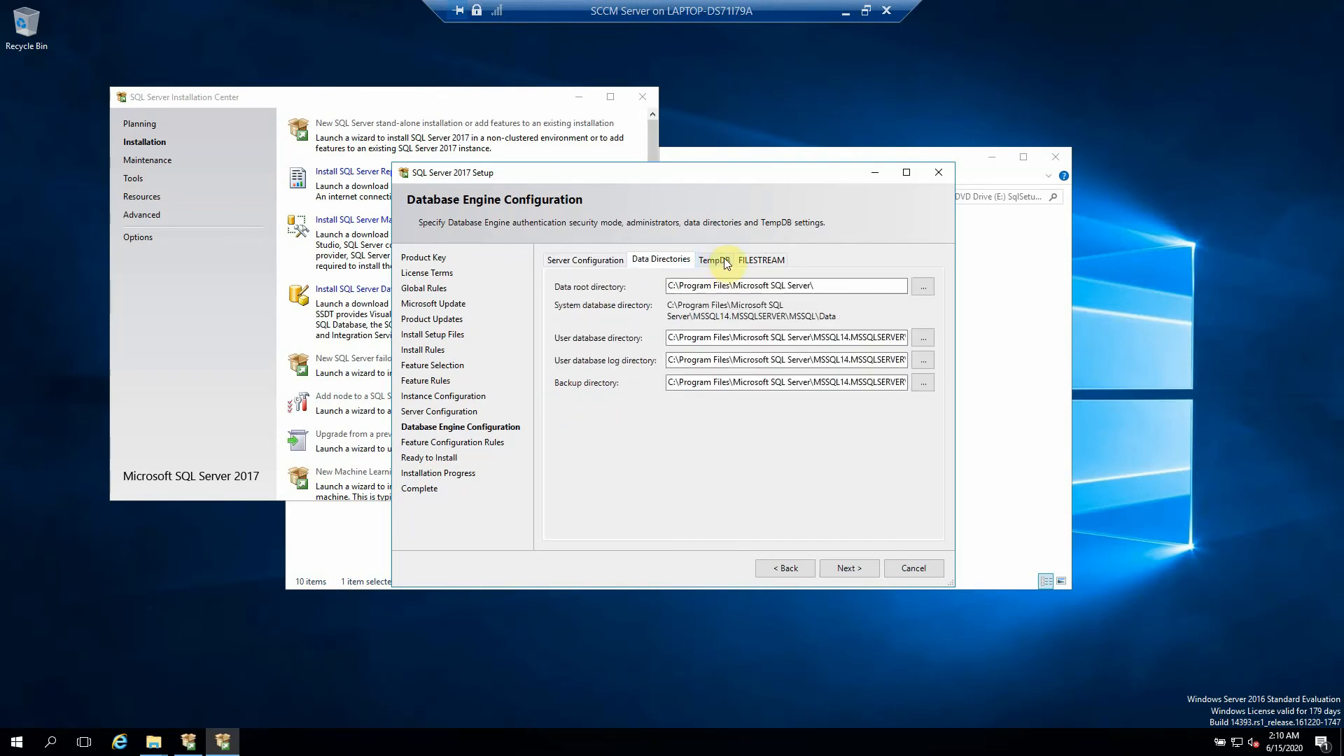
left_click(759, 260)
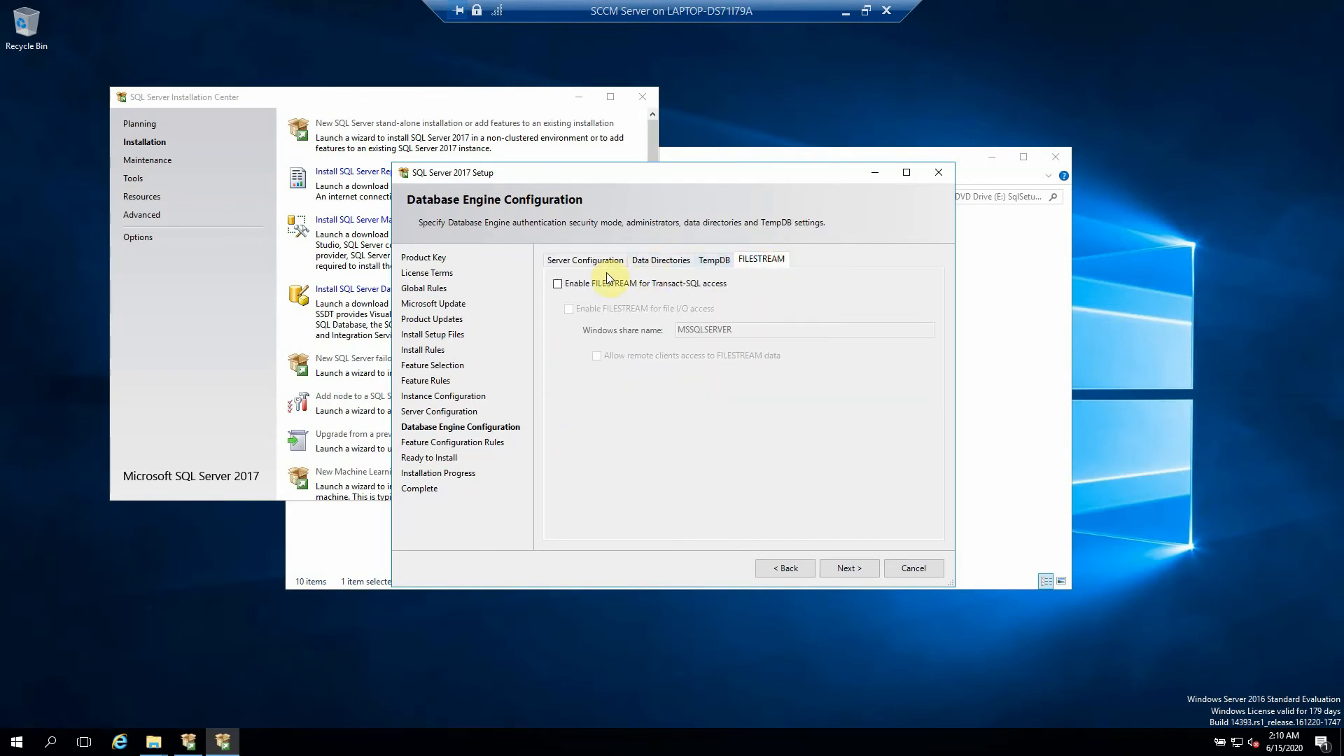
left_click(585, 259)
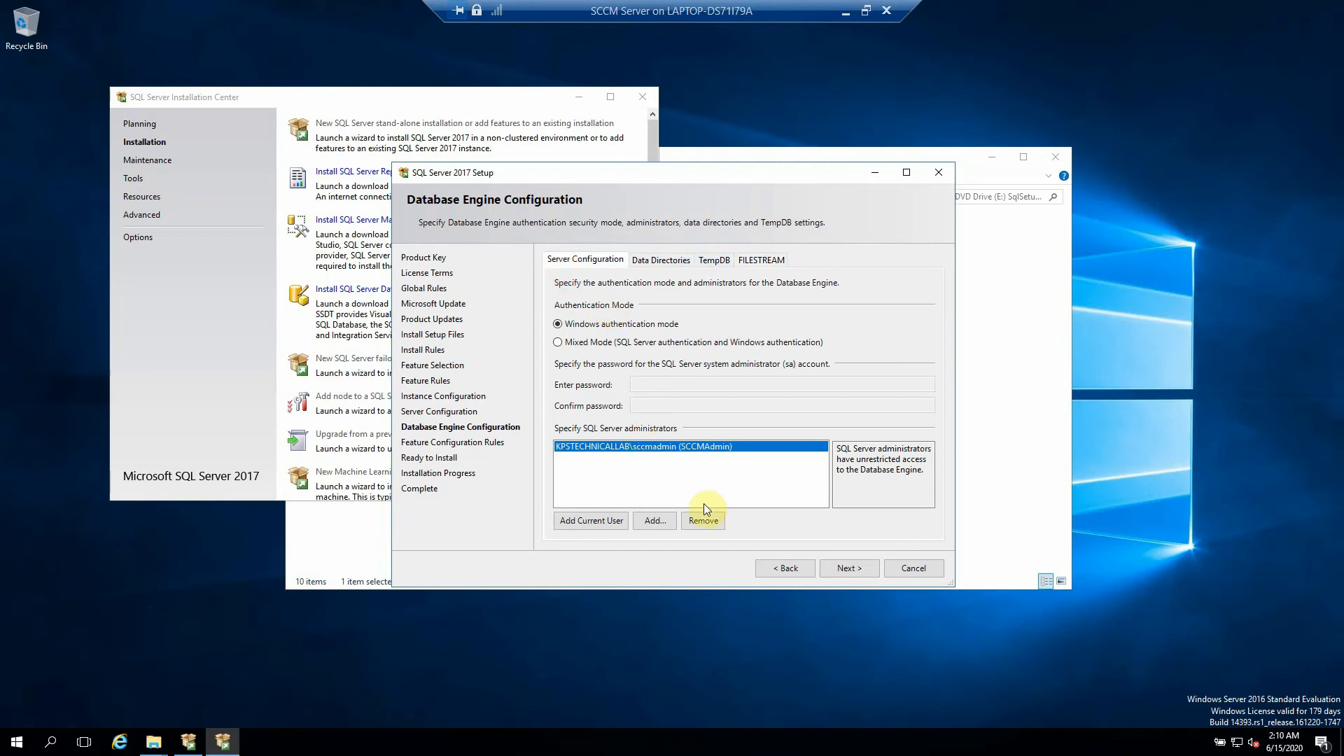
Accept the engine settings and pass Feature Configuration Rules to reach Ready to Install
left_click(848, 567)
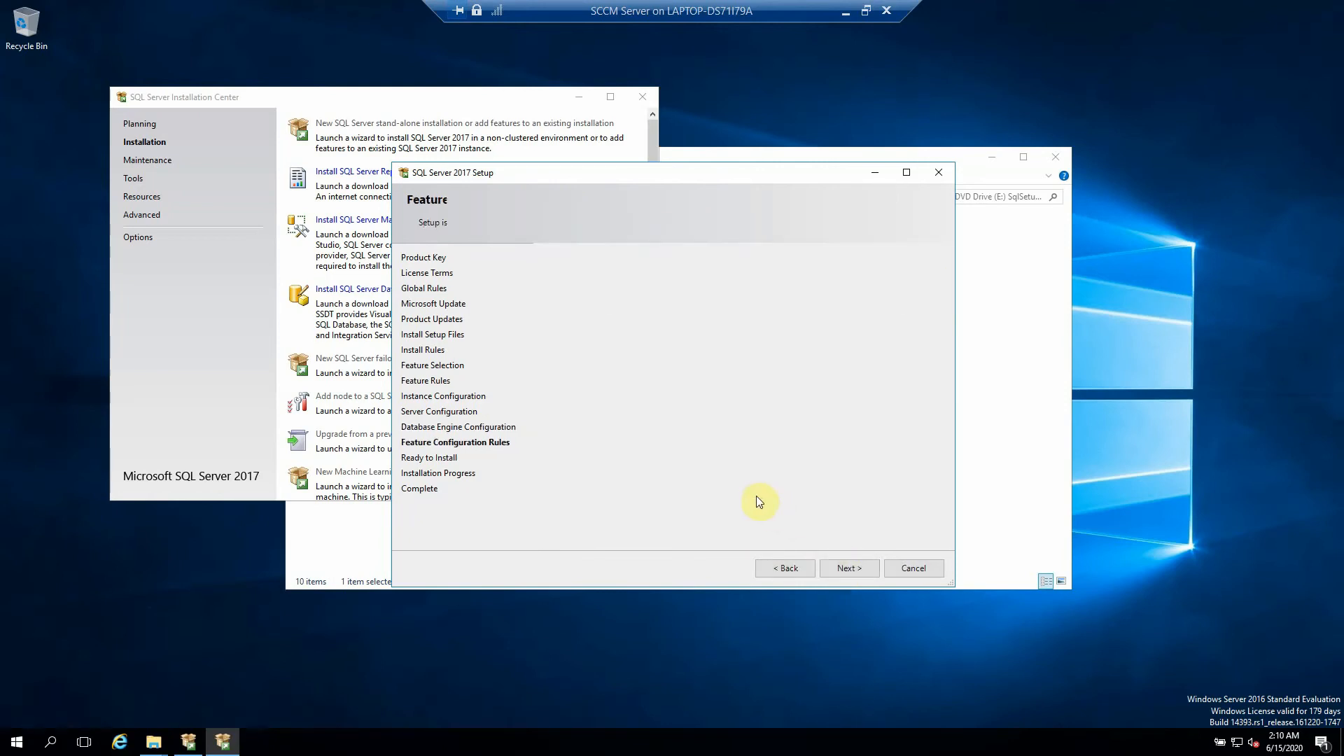
left_click(847, 567)
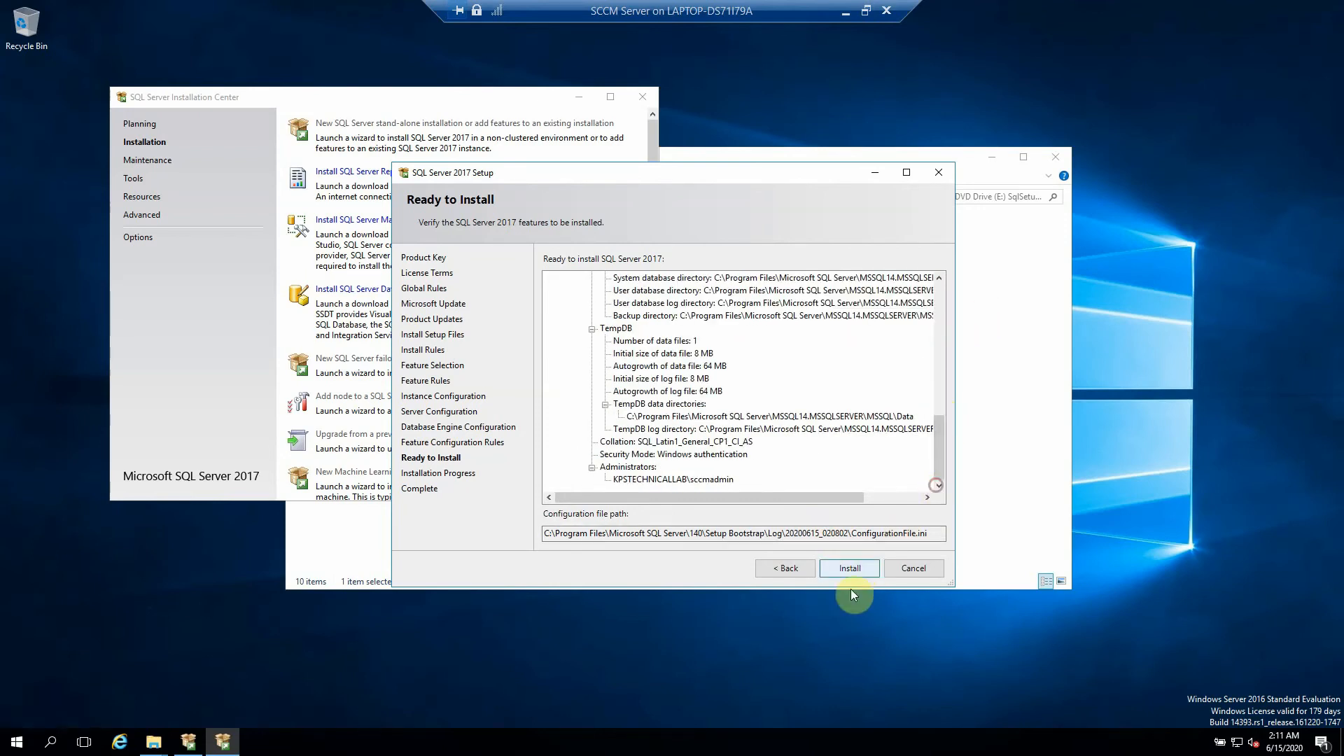
Start the SQL Server 2017 installation and minimize the VM window while it runs
left_click(848, 567)
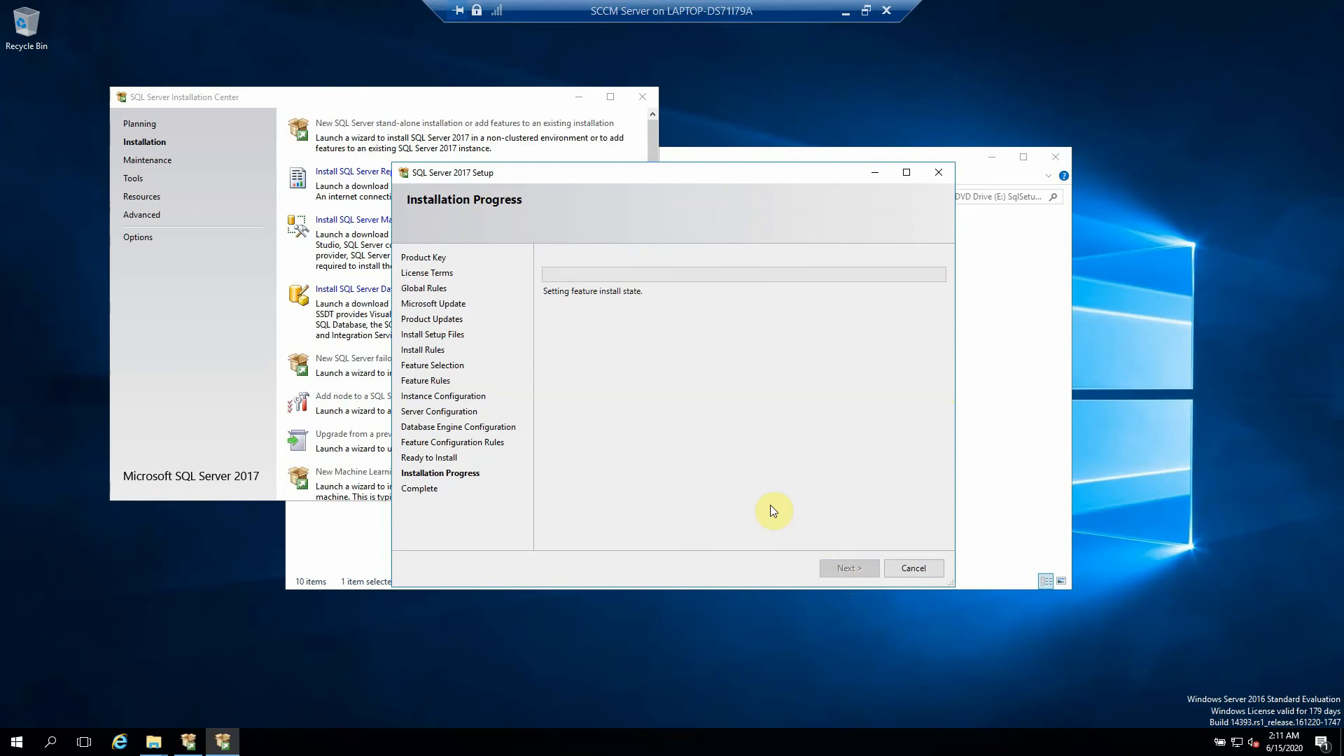
mouse_move(710, 218)
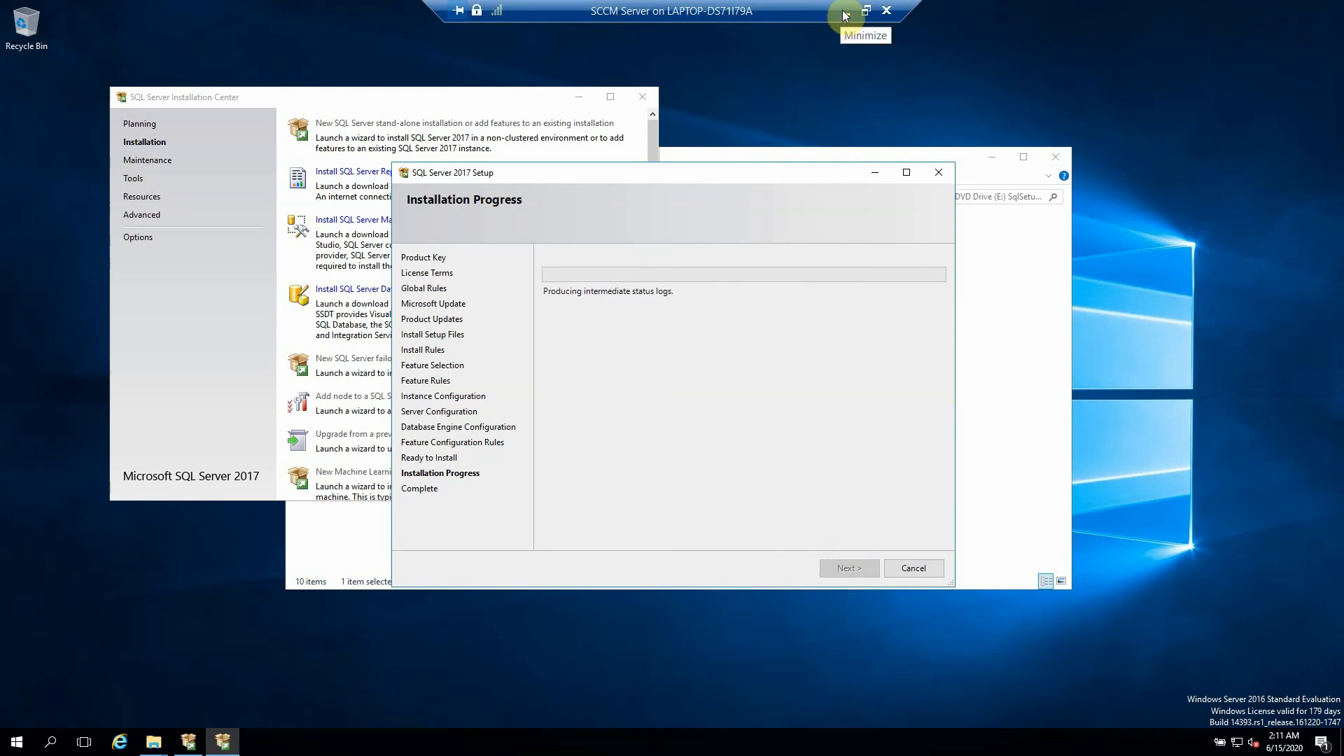
left_click(844, 11)
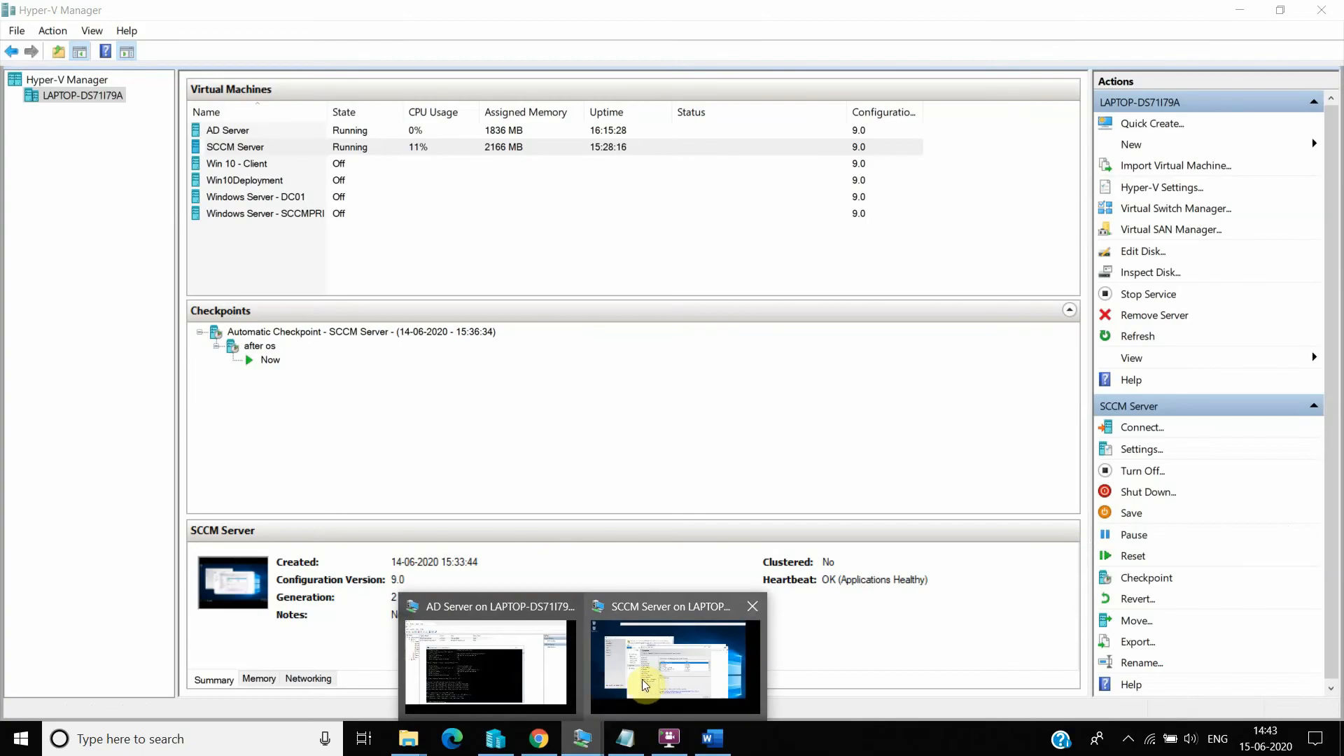
Restore the VM window, verify all features show Succeeded, and close the setup wizard
left_click(673, 664)
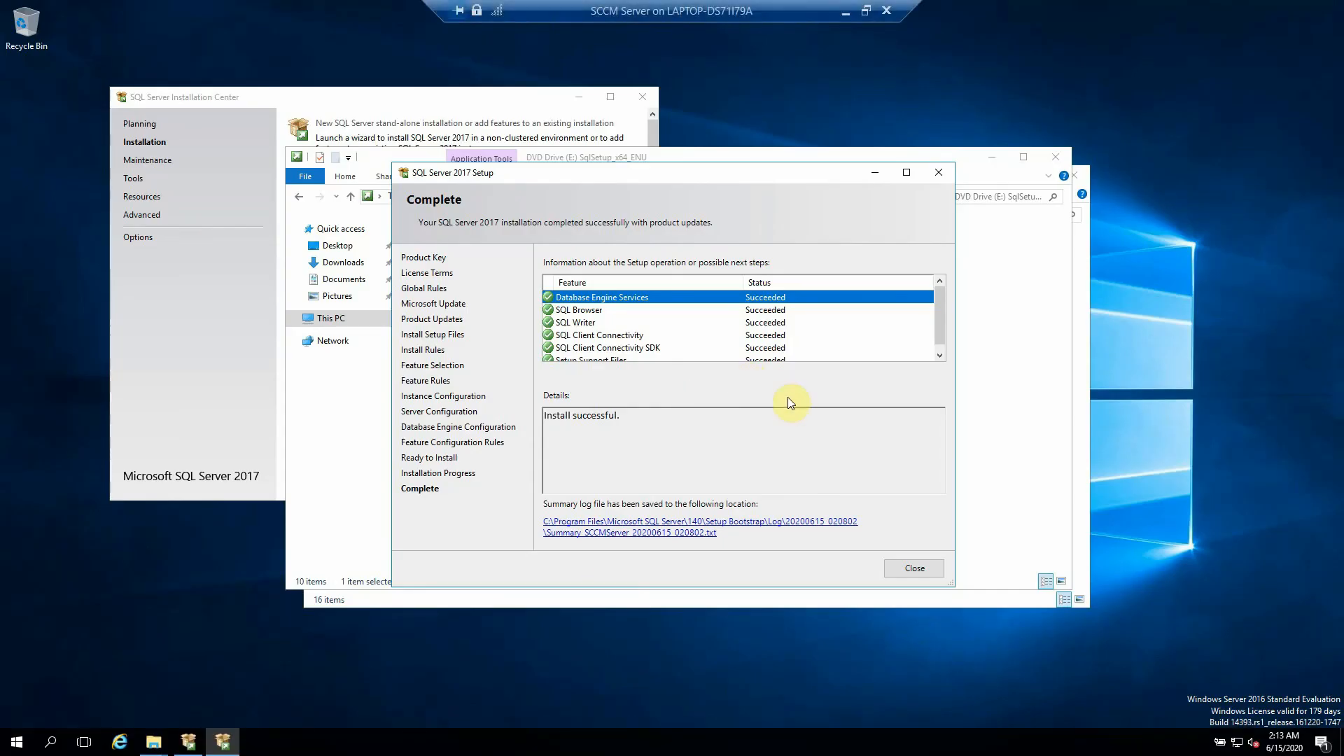
mouse_move(938, 313)
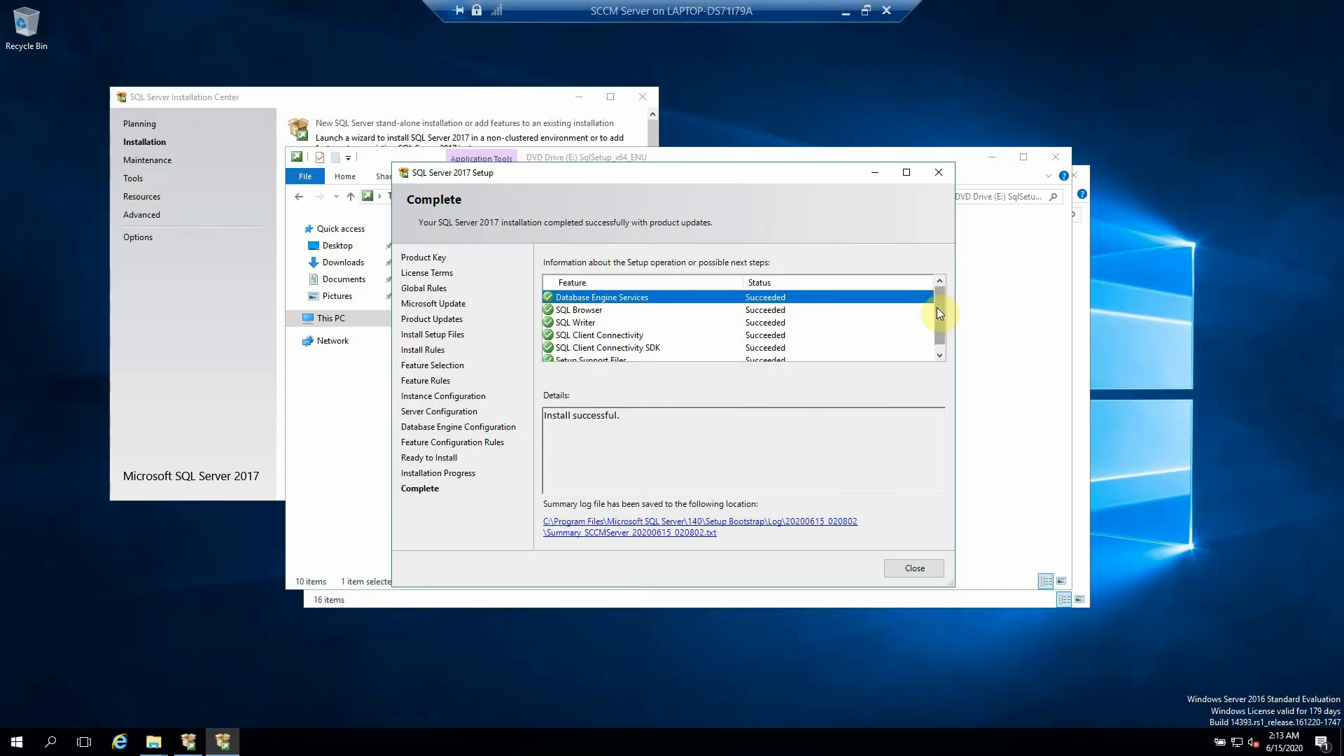
scroll("down", 3)
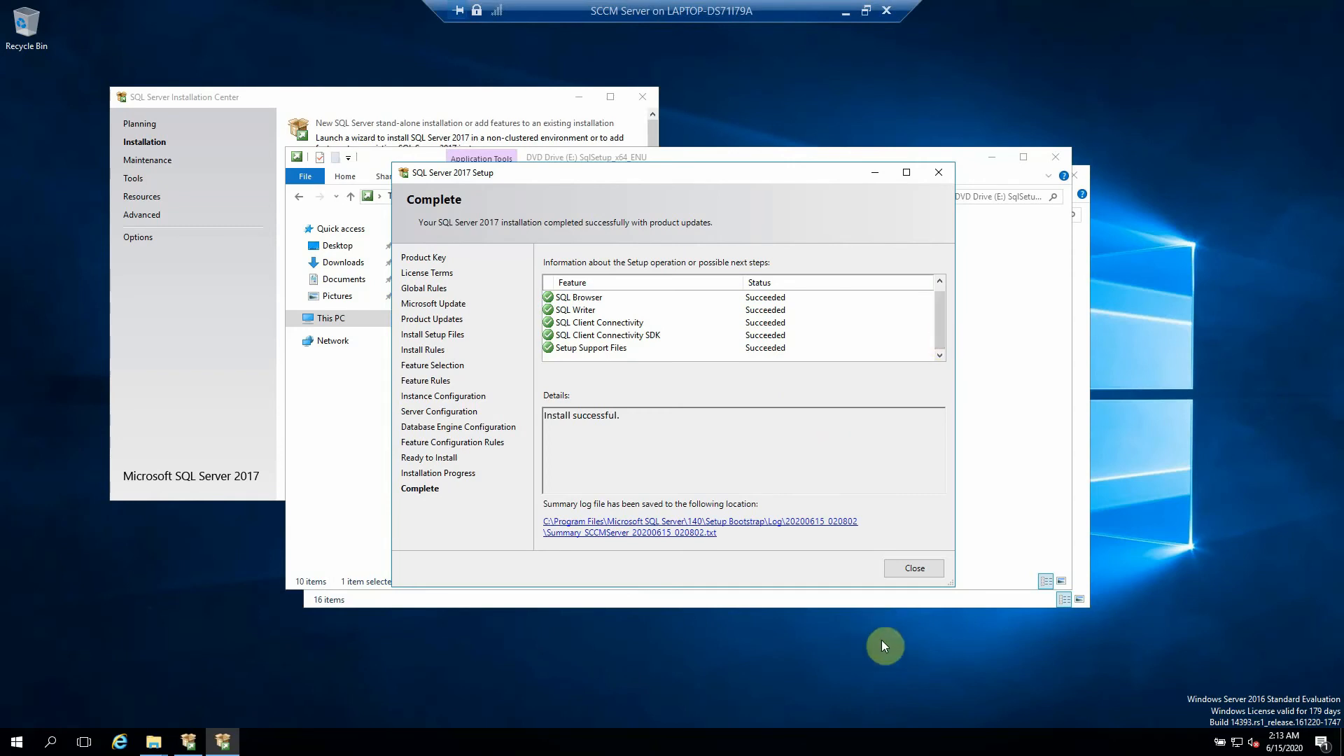
left_click(913, 567)
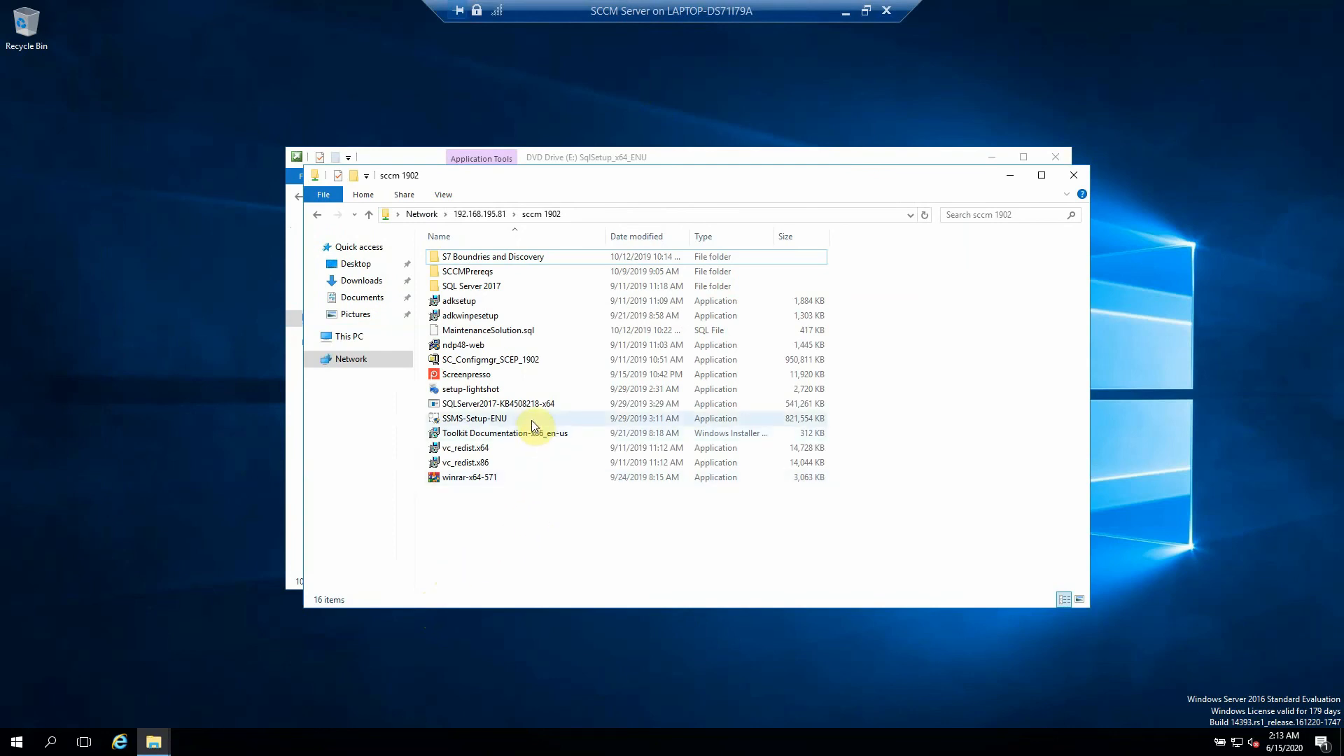
Select the SQLServer2017-KB4508218-x64 update package in the sccm 1902 share
left_click(497, 403)
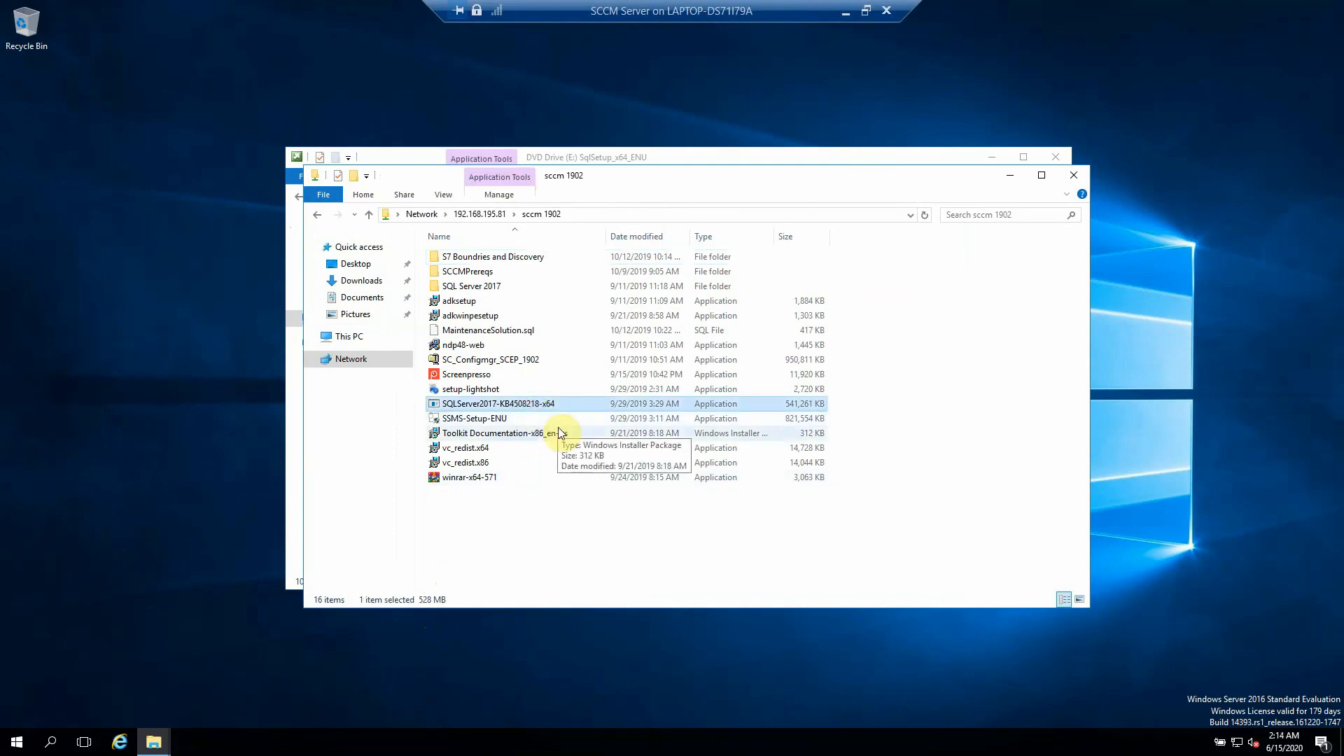
mouse_move(570, 471)
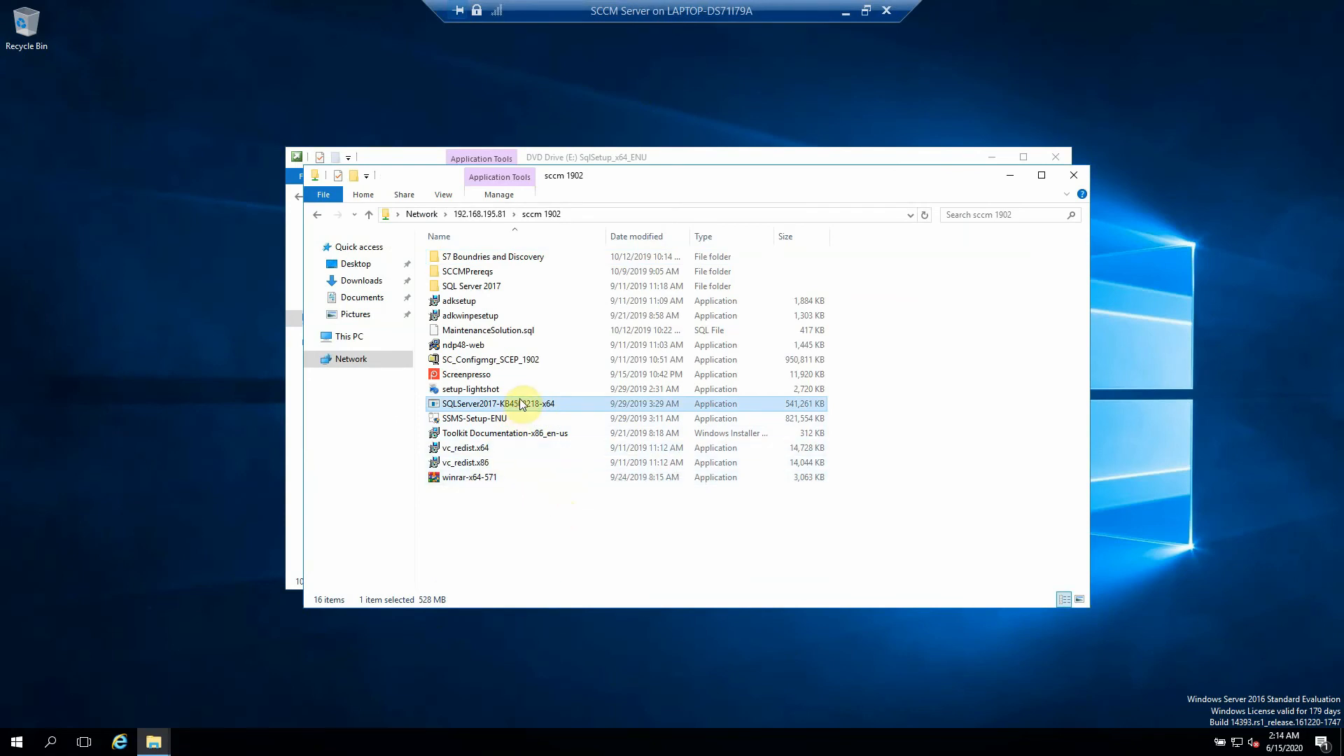
mouse_move(525, 419)
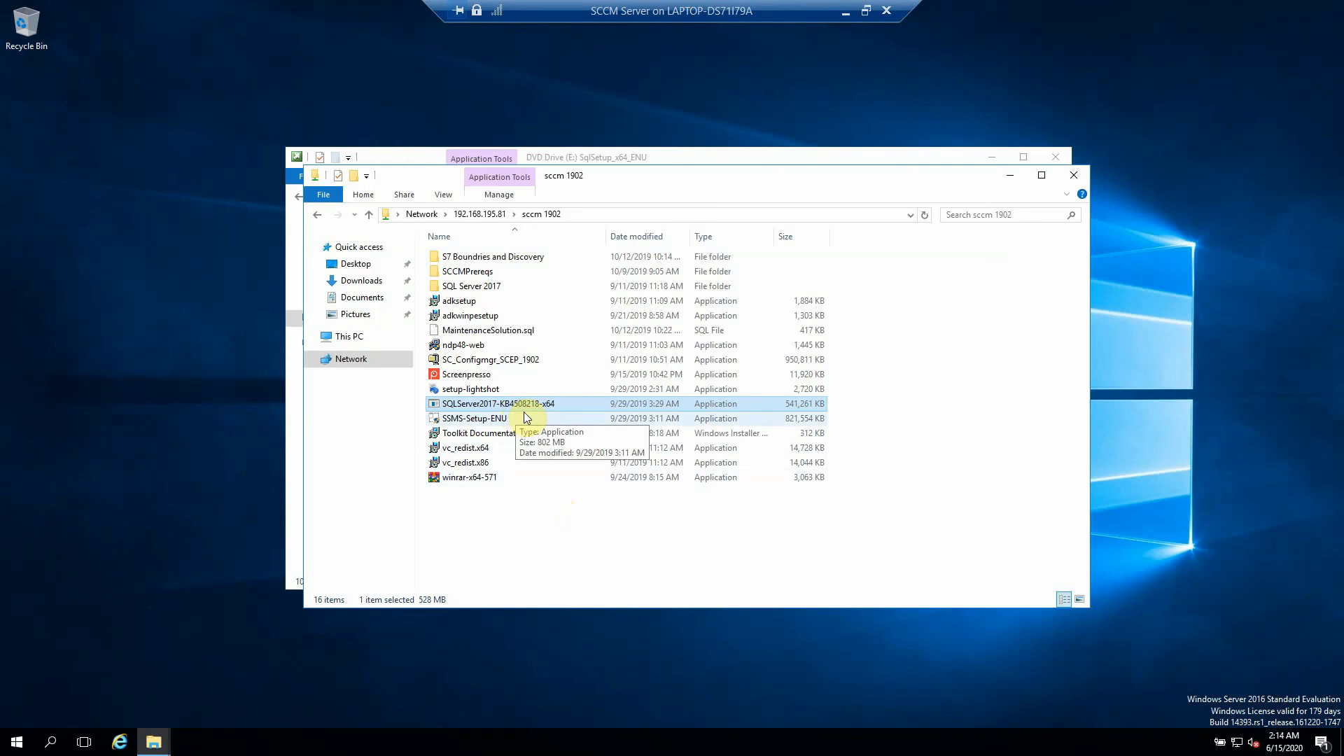
mouse_move(541, 518)
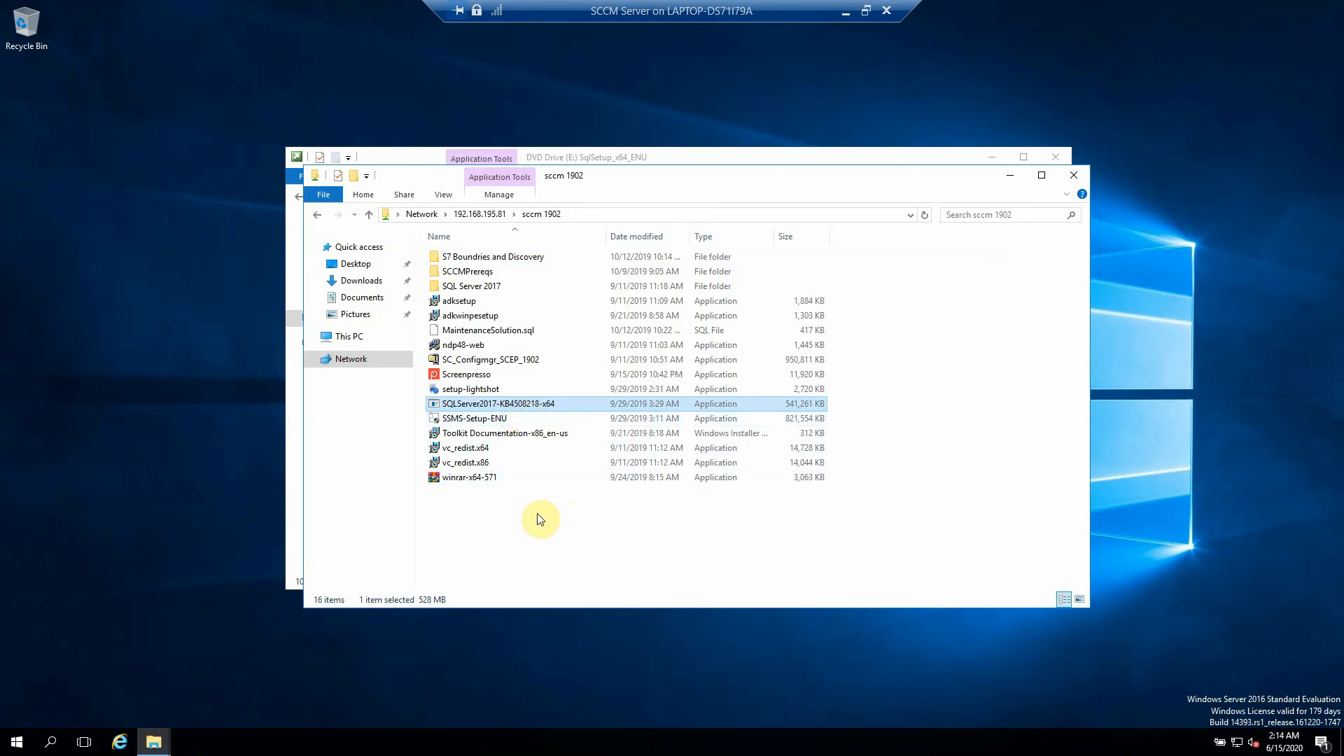
mouse_move(528, 529)
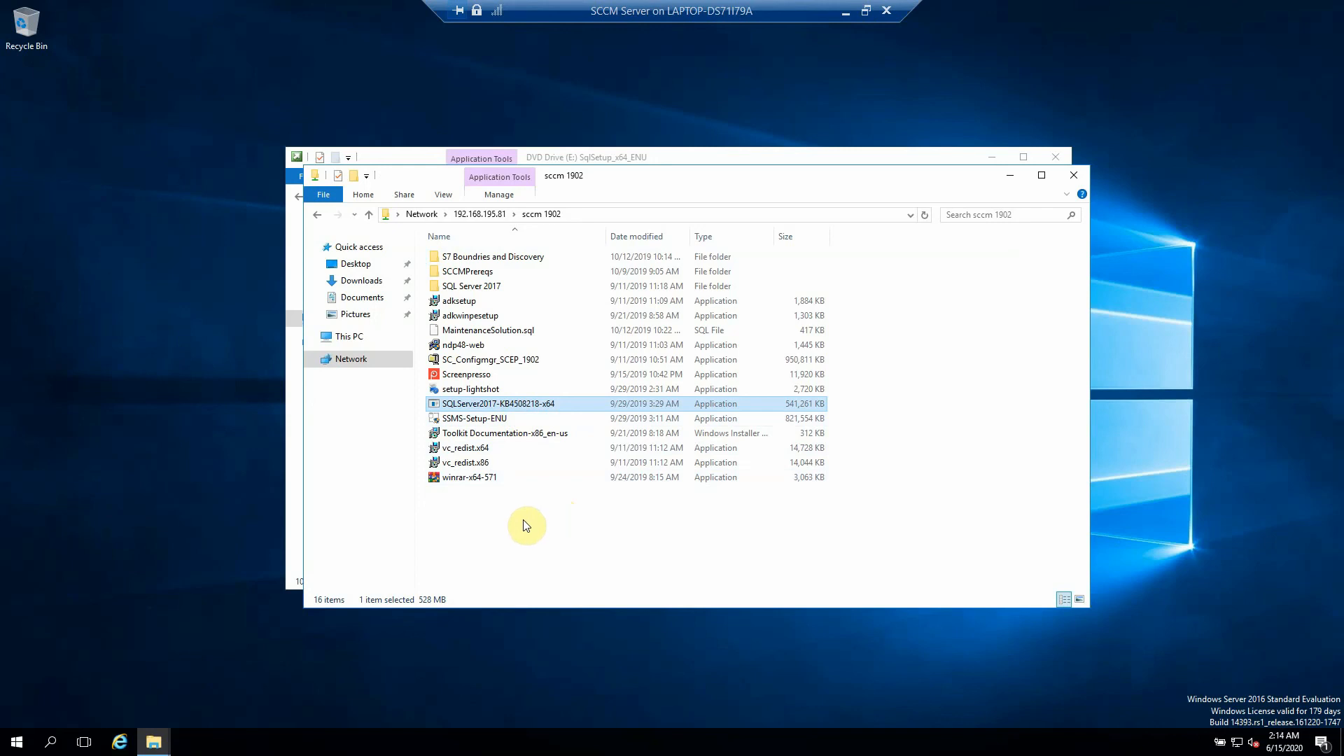
mouse_move(602, 392)
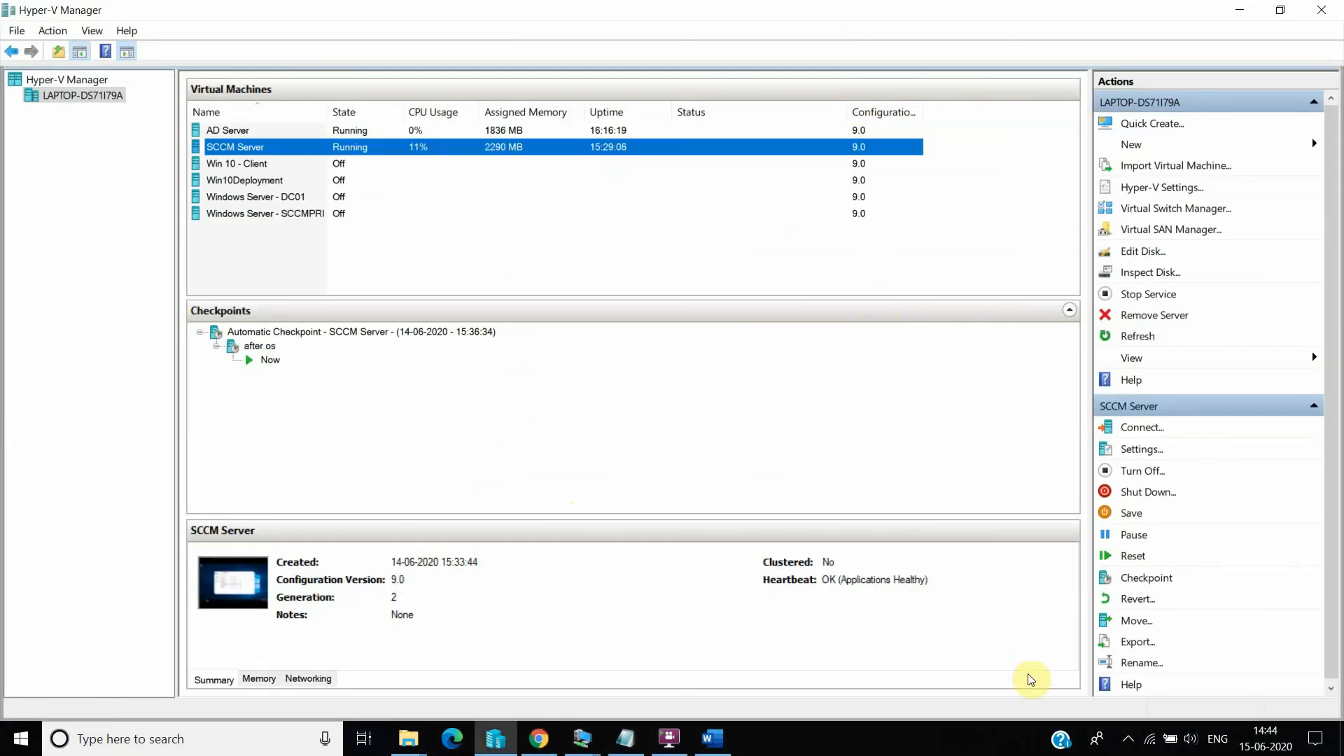
left_click(1125, 740)
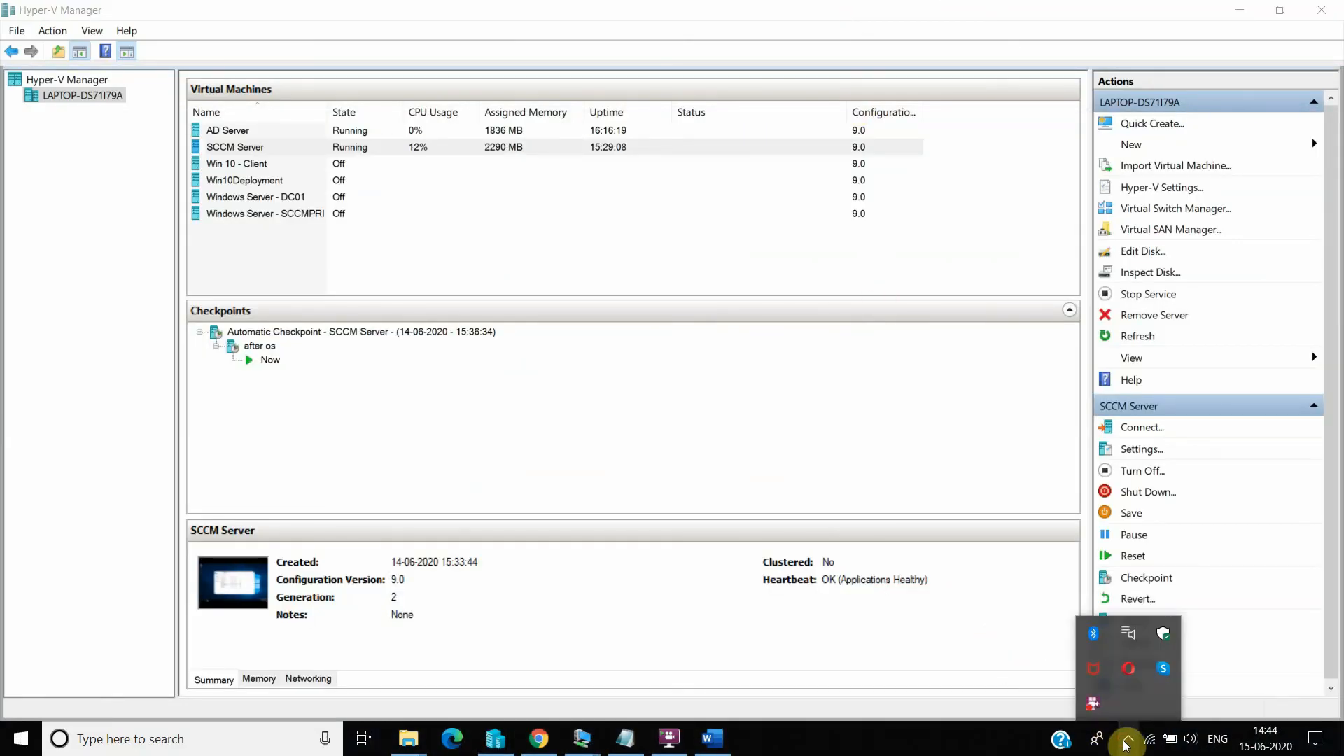
mouse_move(1093, 702)
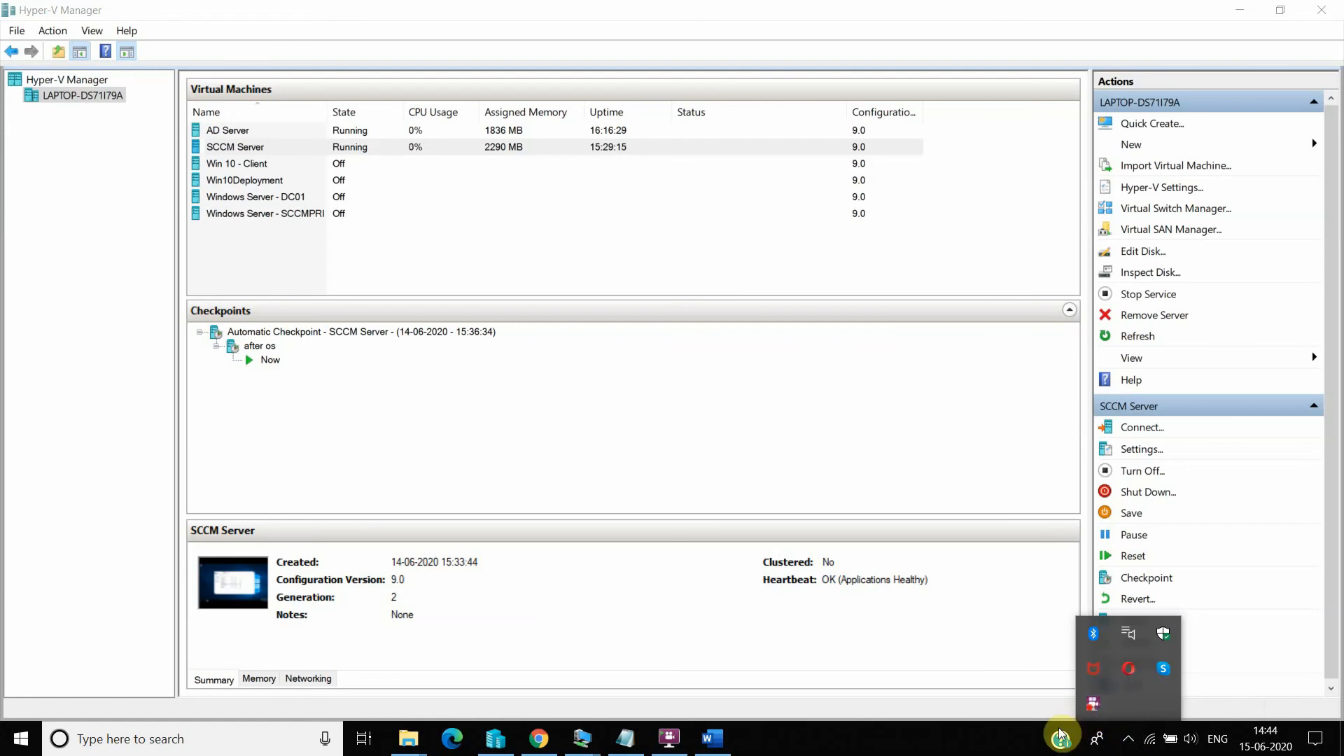
mouse_move(994, 735)
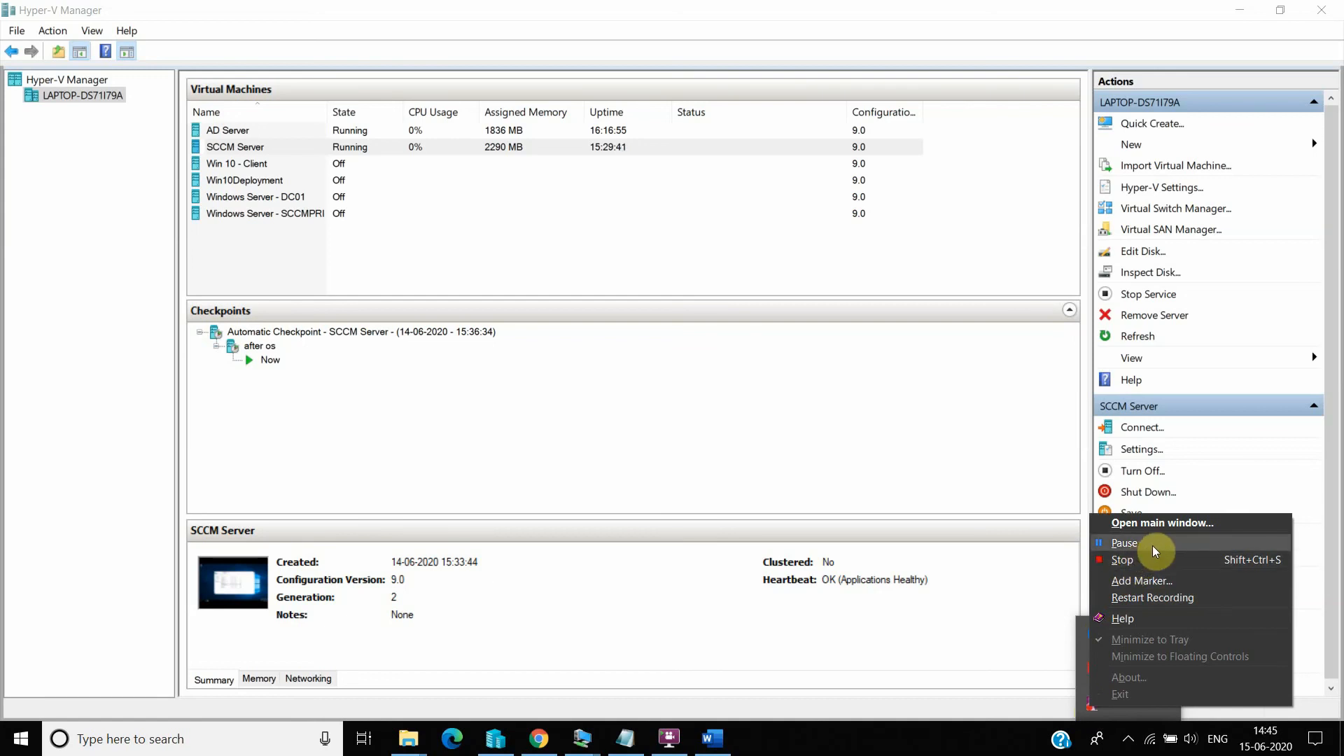
mouse_move(1152, 560)
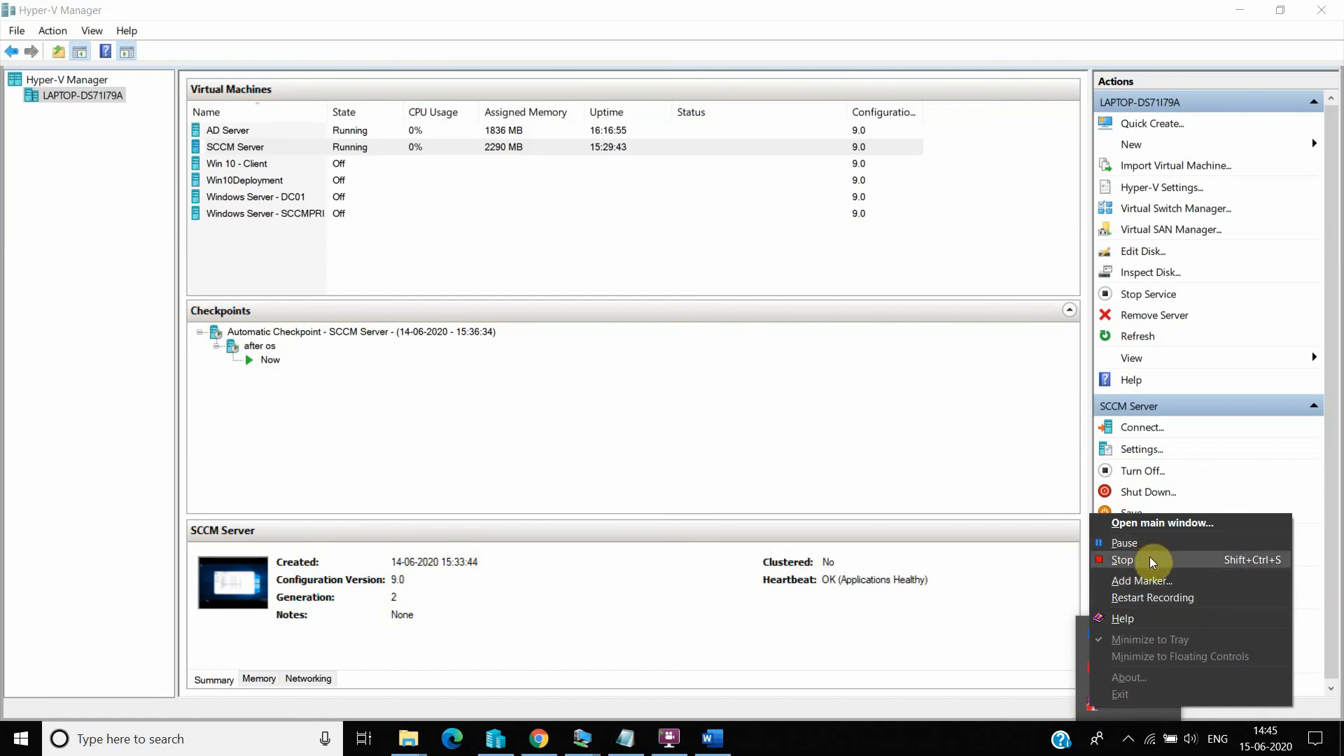